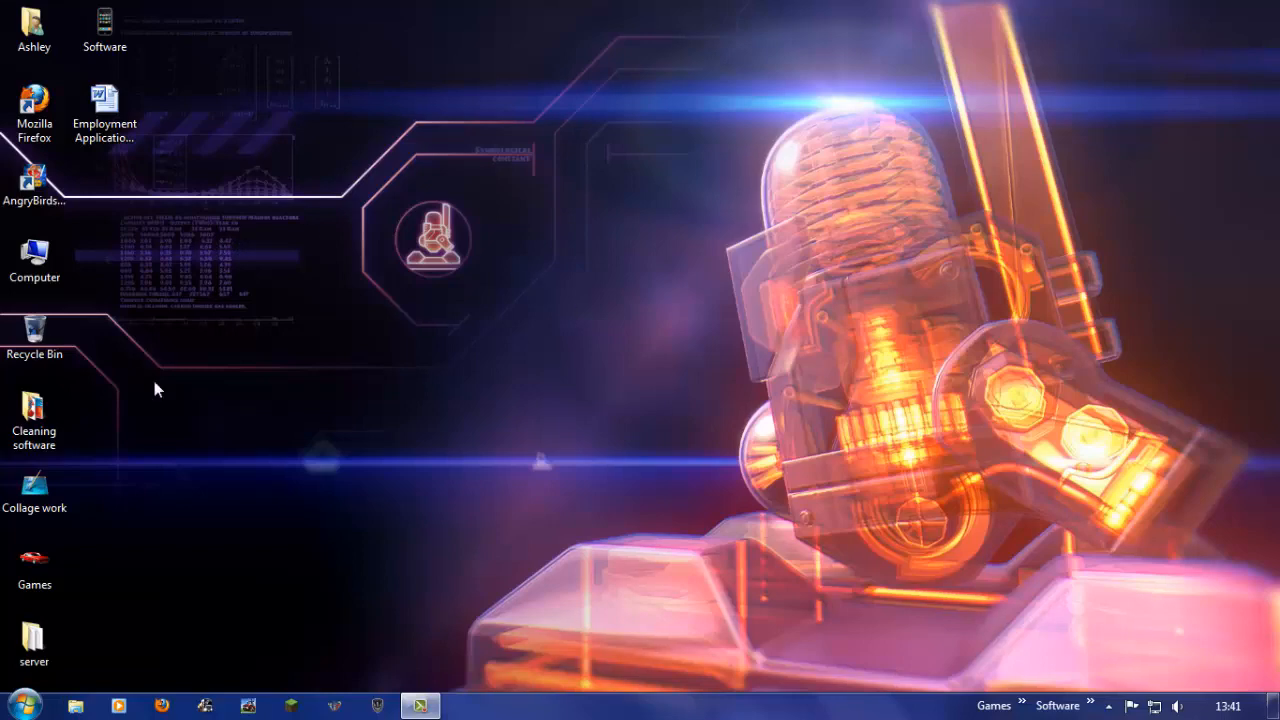
Step: Open the Windows Start menu, close it, then reopen it
left_click(20, 705)
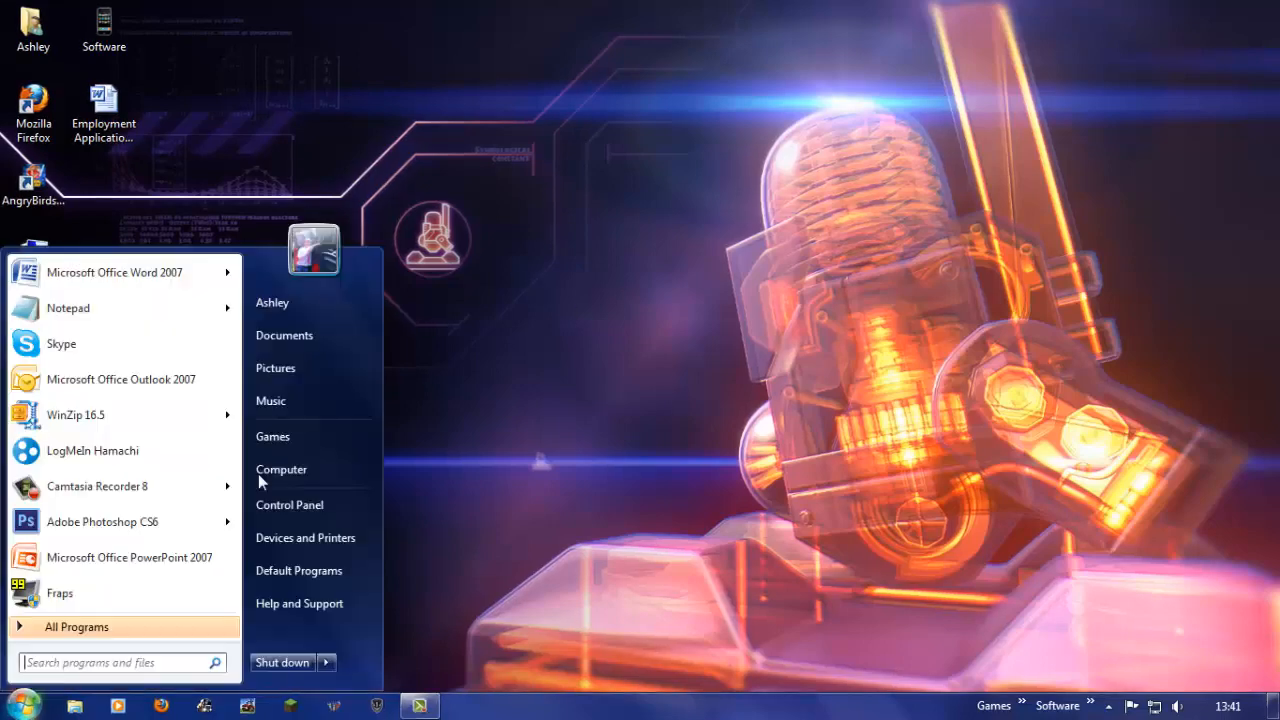
left_click(281, 469)
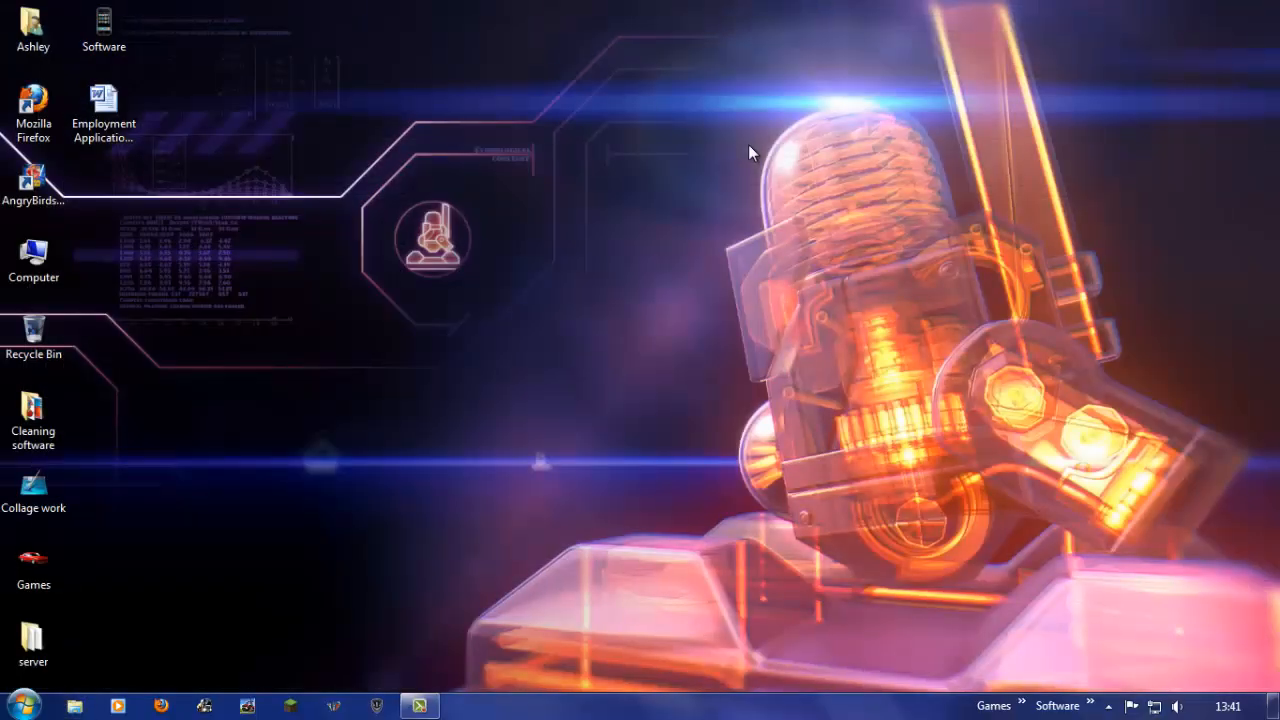
left_click(12, 705)
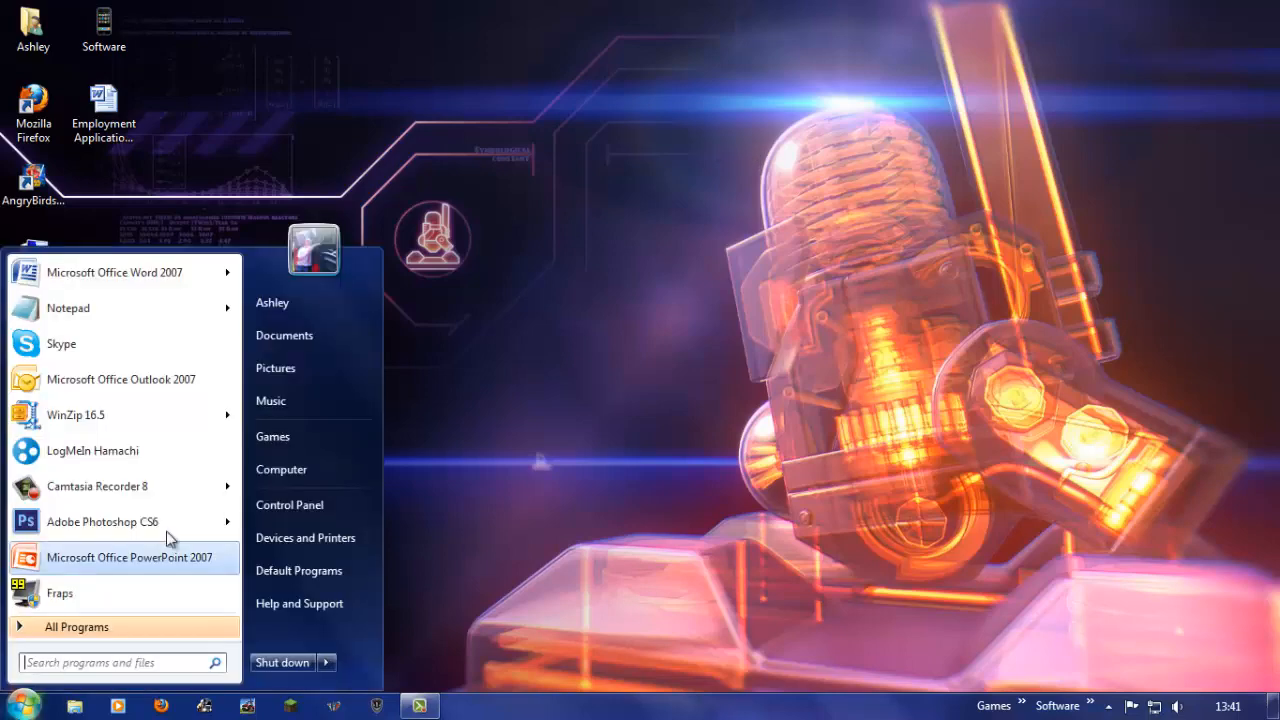
mouse_move(281, 469)
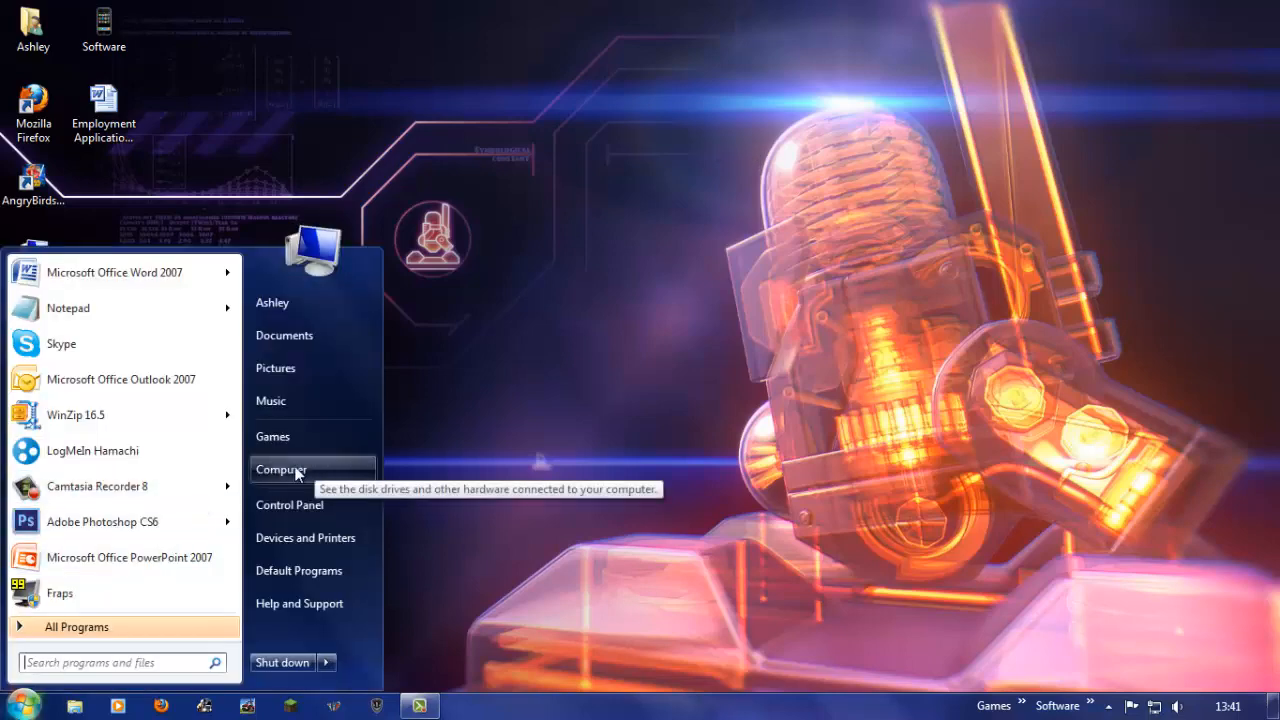
Step: Browse from Computer into Games (D:), Farming Simulator 2013, then its sdk folder
left_click(280, 469)
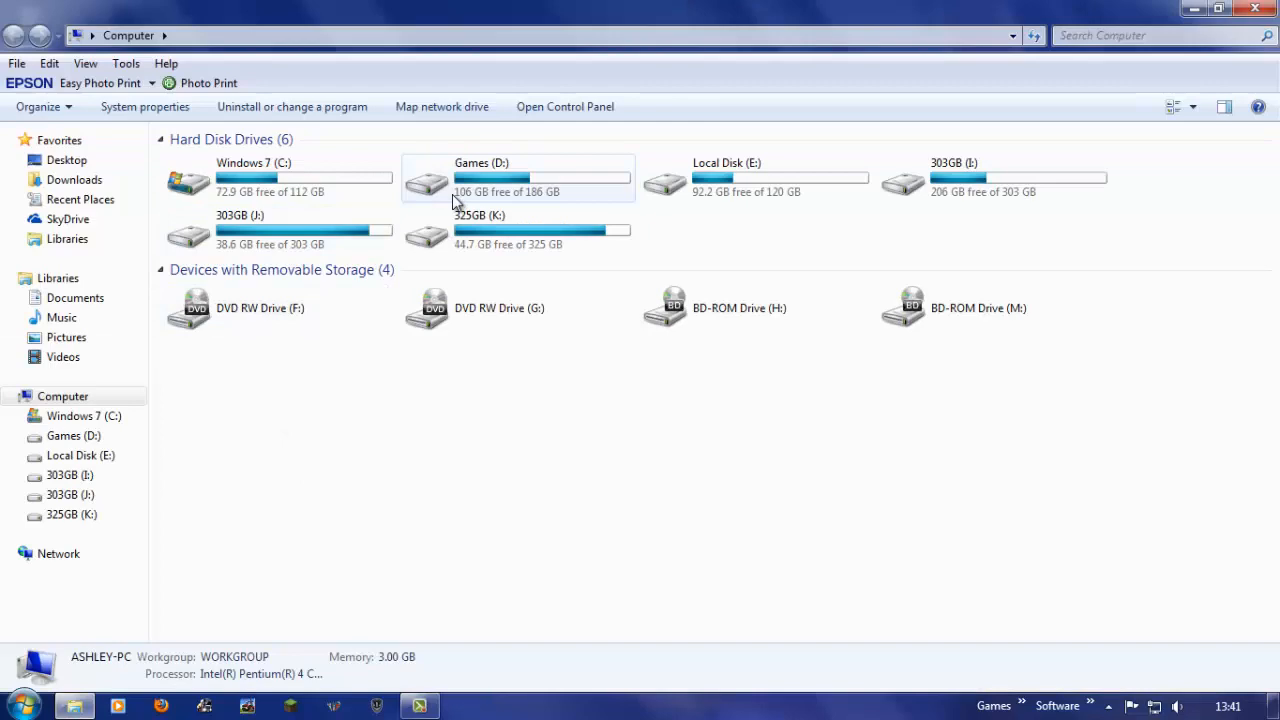
left_click(518, 178)
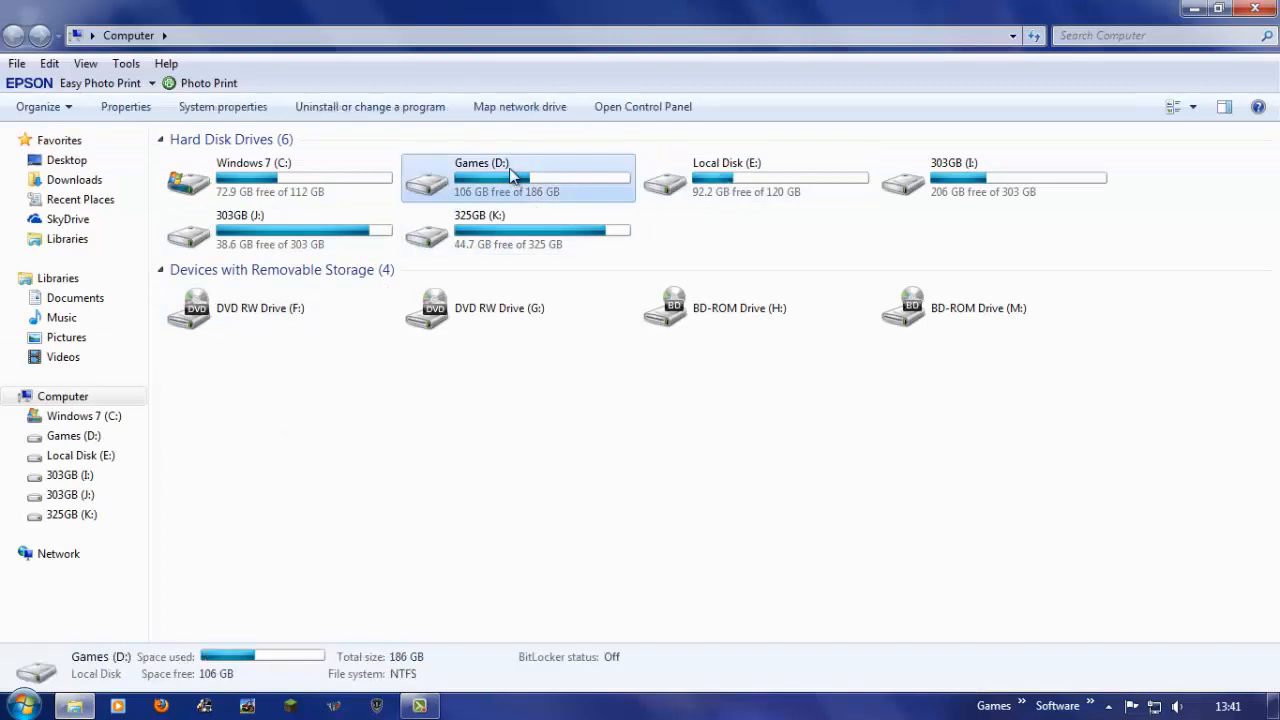
double_click(517, 178)
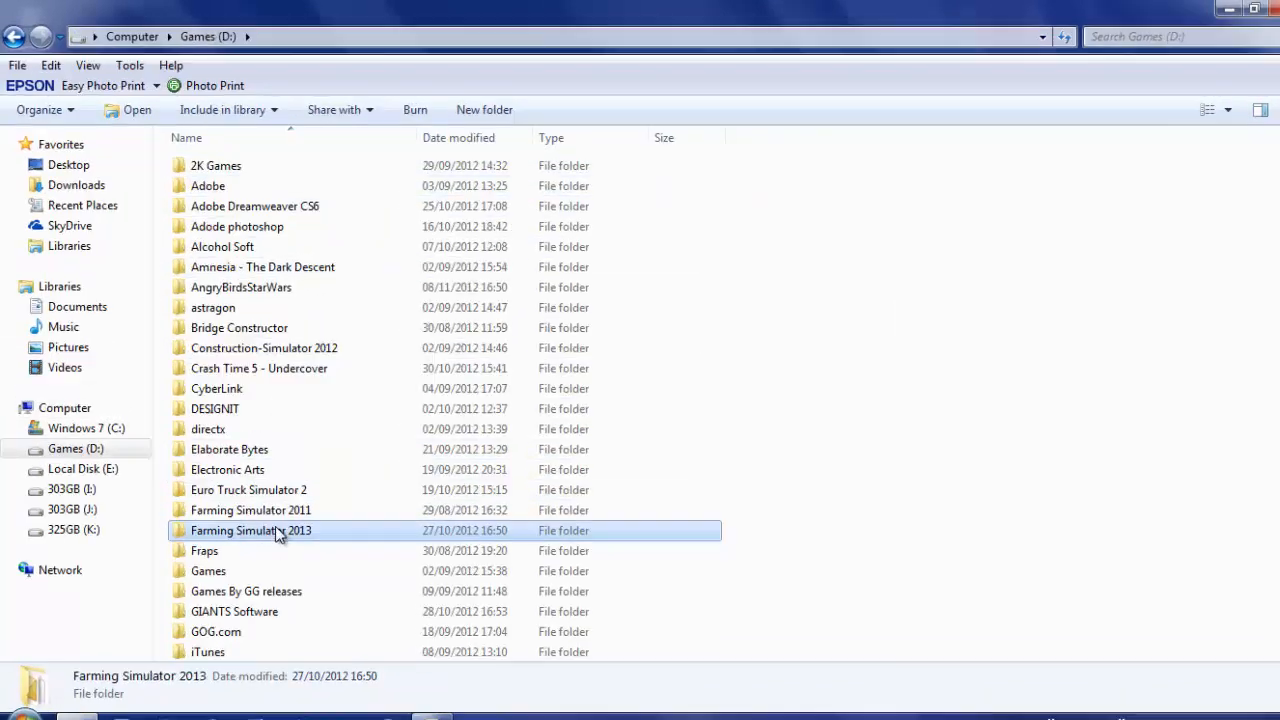
double_click(251, 530)
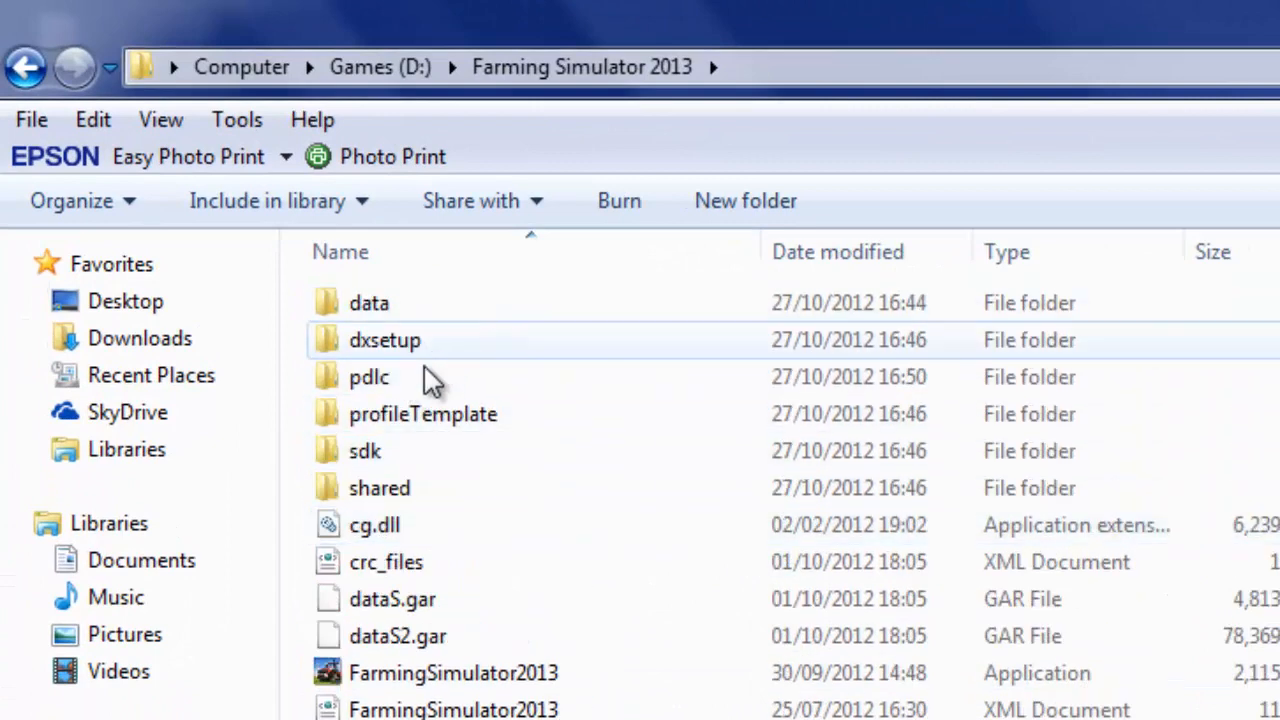
double_click(364, 451)
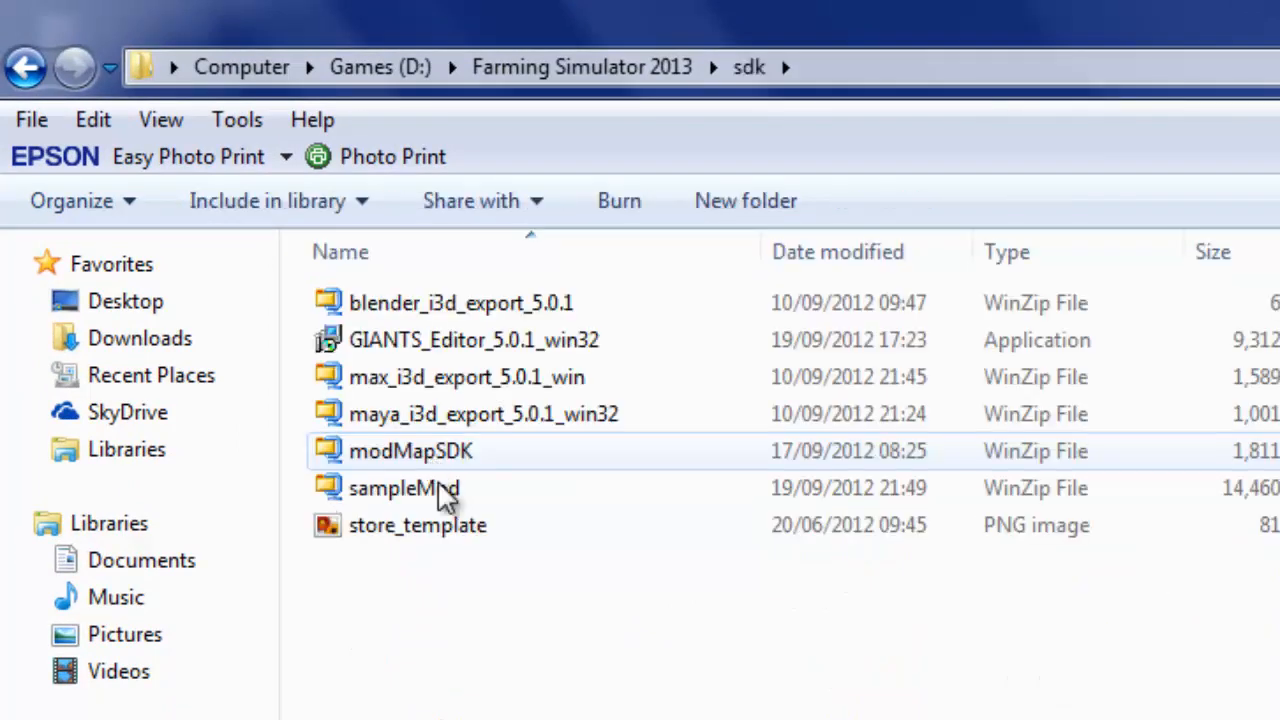
Step: Launch the GIANTS Editor installer, then select the store_template image and sampleMod archive
double_click(473, 339)
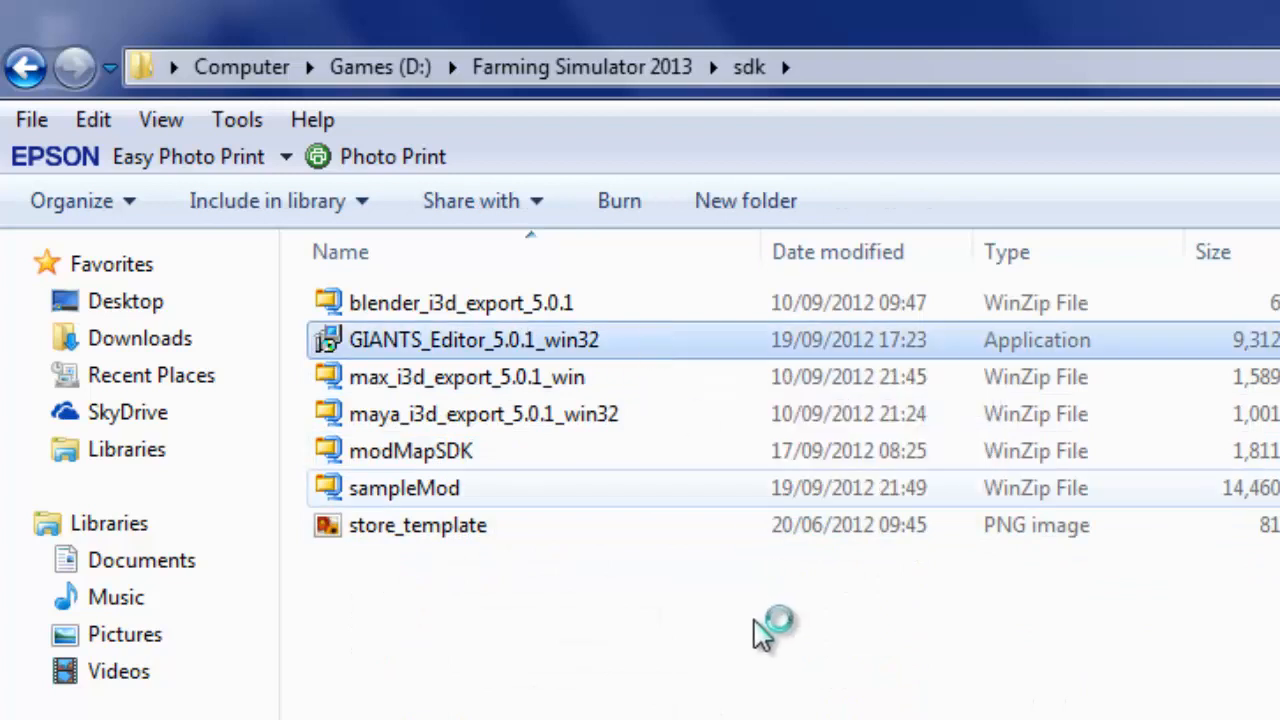
left_click(473, 339)
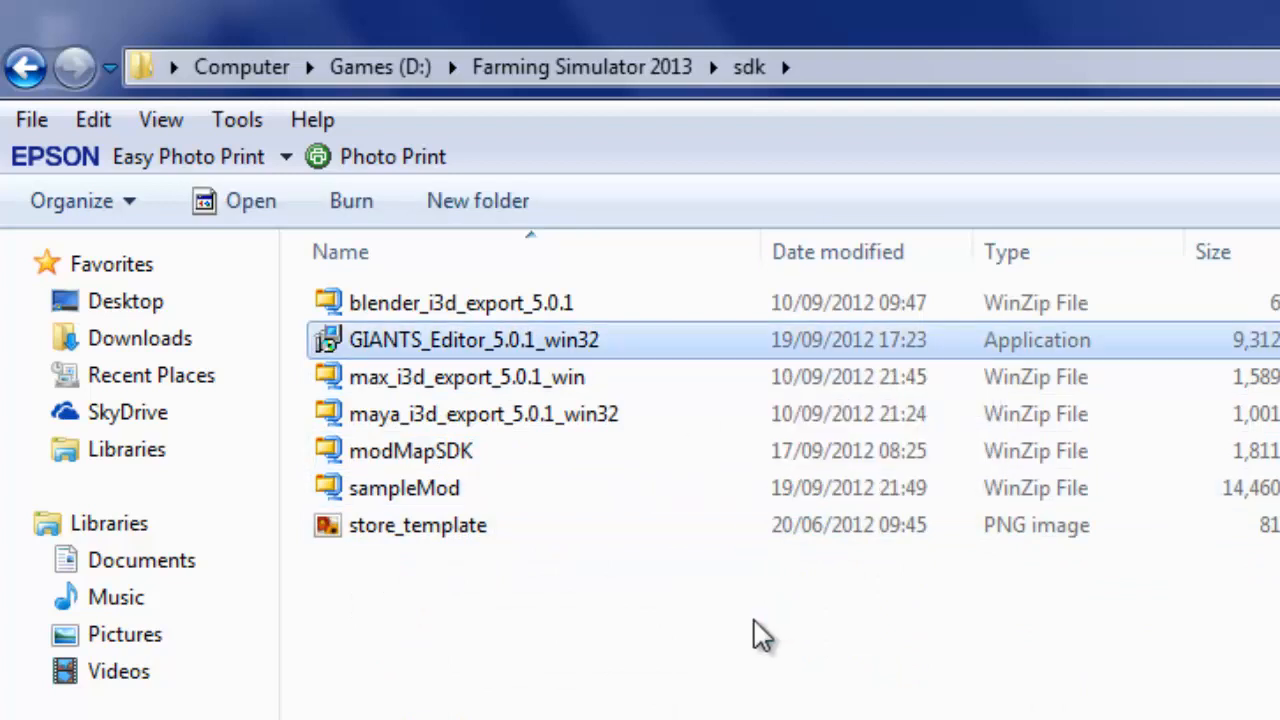
mouse_move(530, 377)
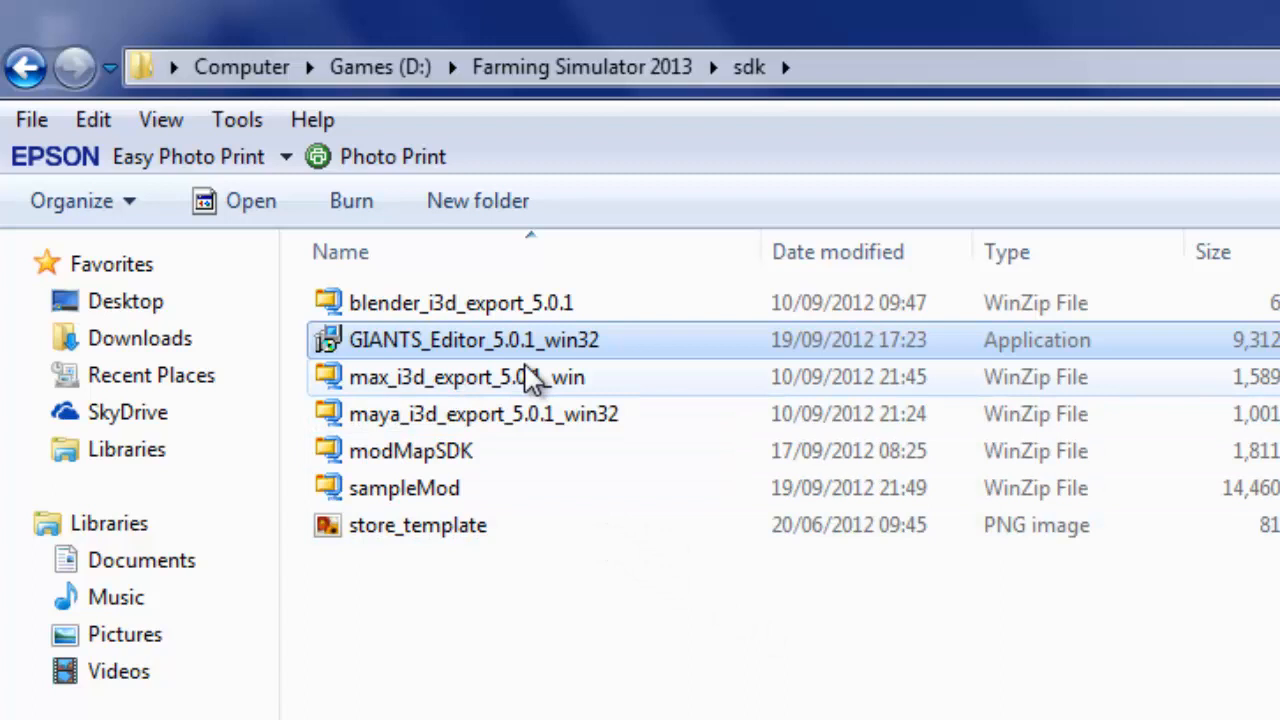
mouse_move(402, 564)
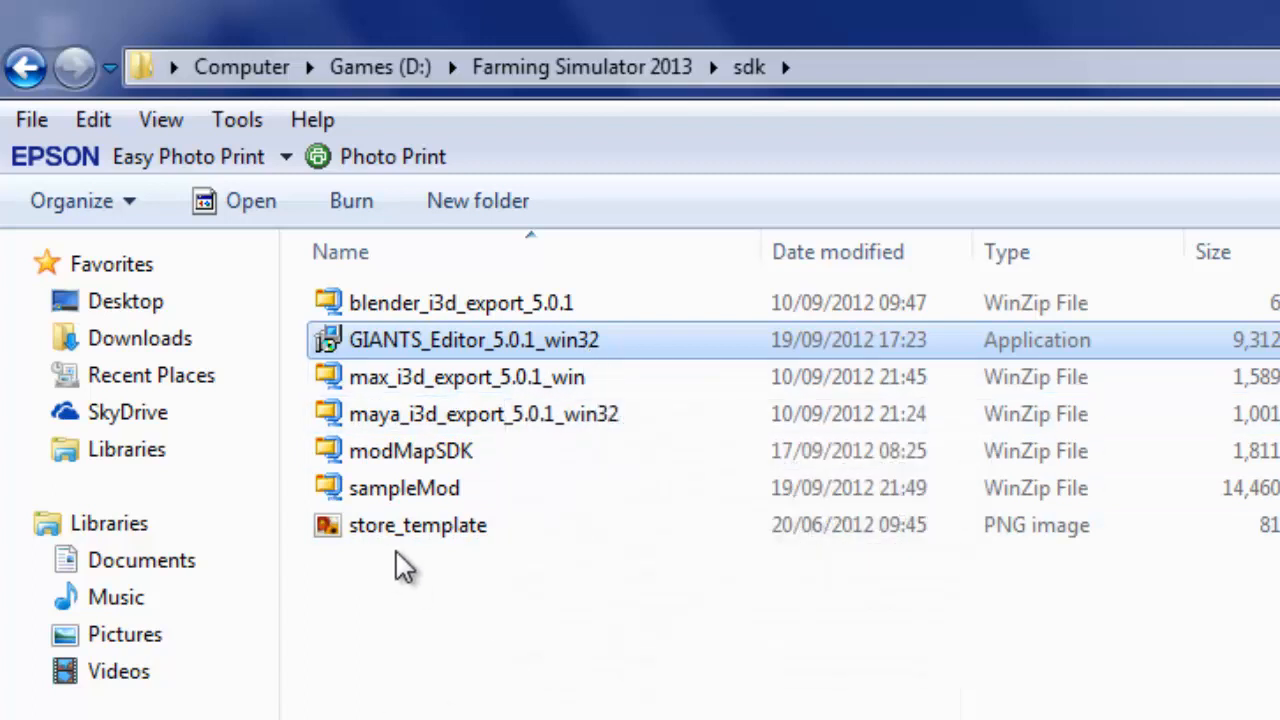
left_click(417, 525)
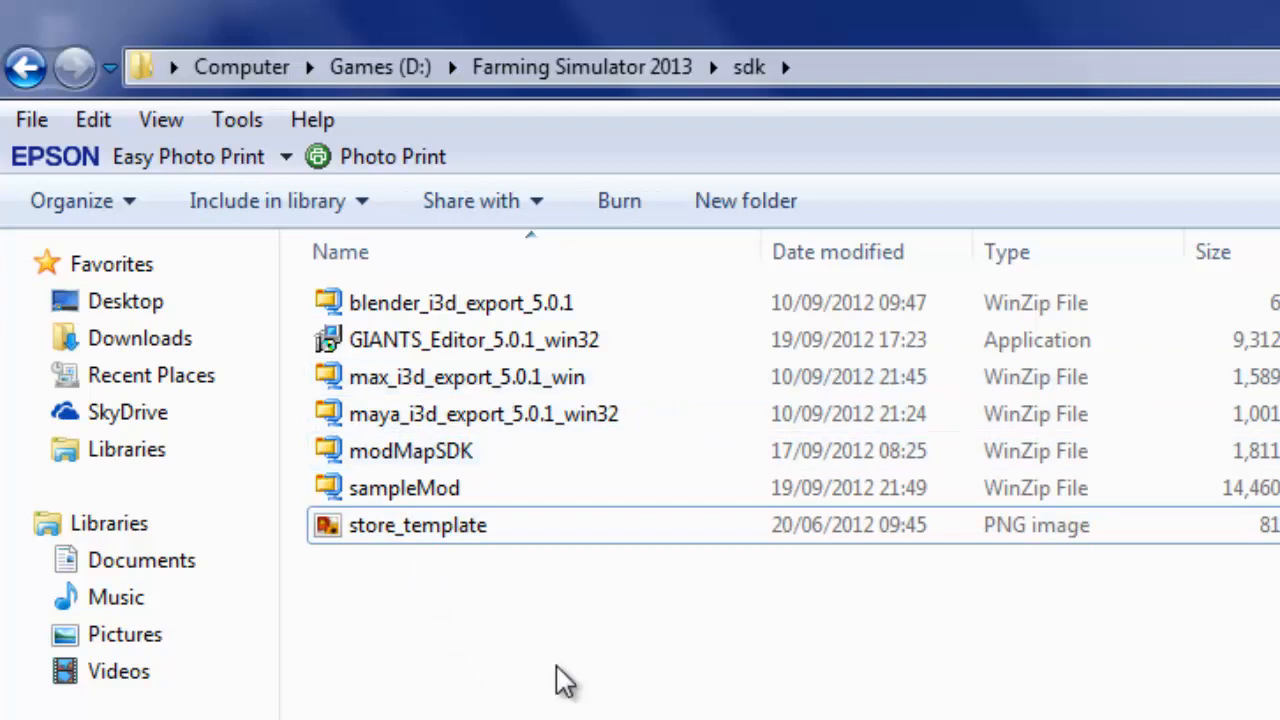
left_click(404, 488)
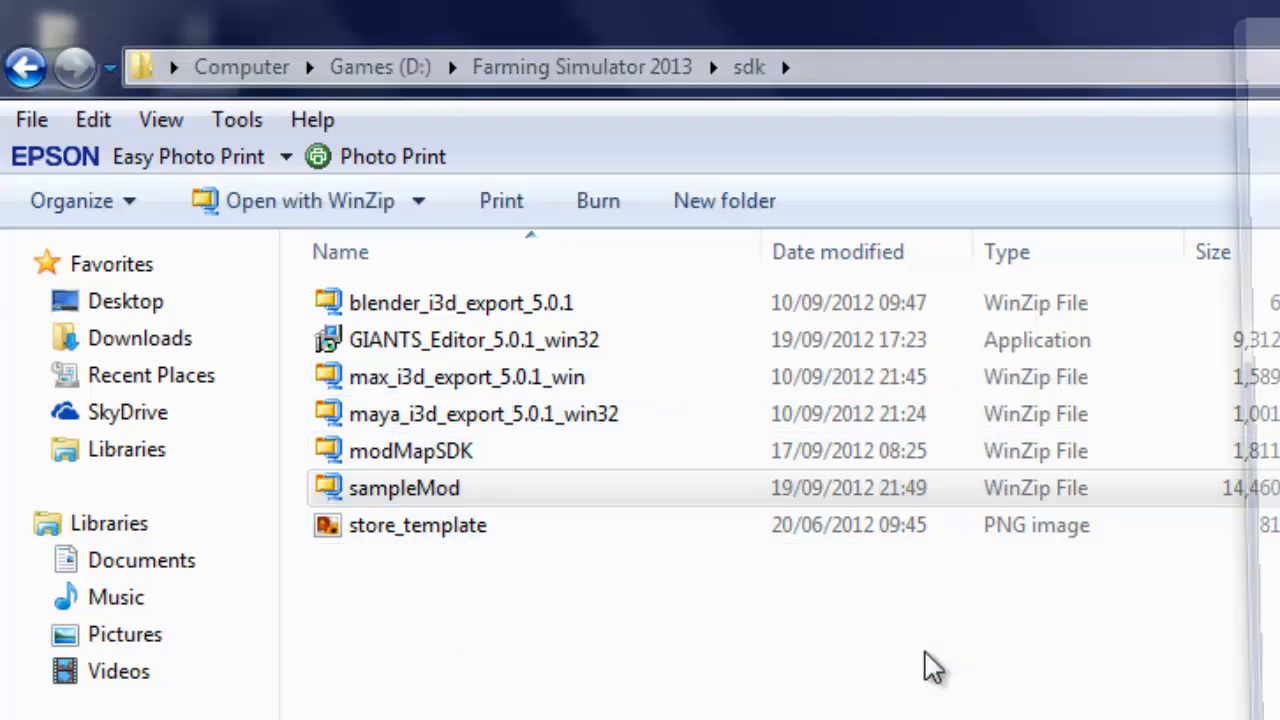
double_click(404, 488)
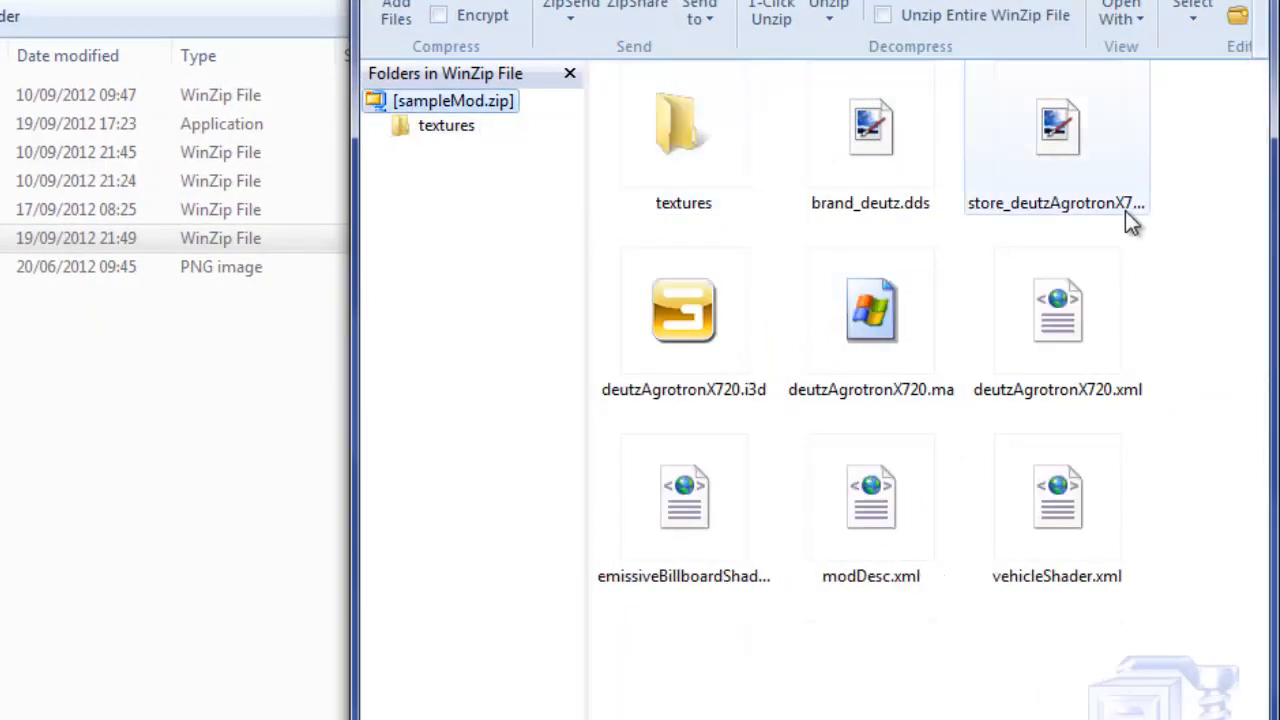
left_click(1057, 130)
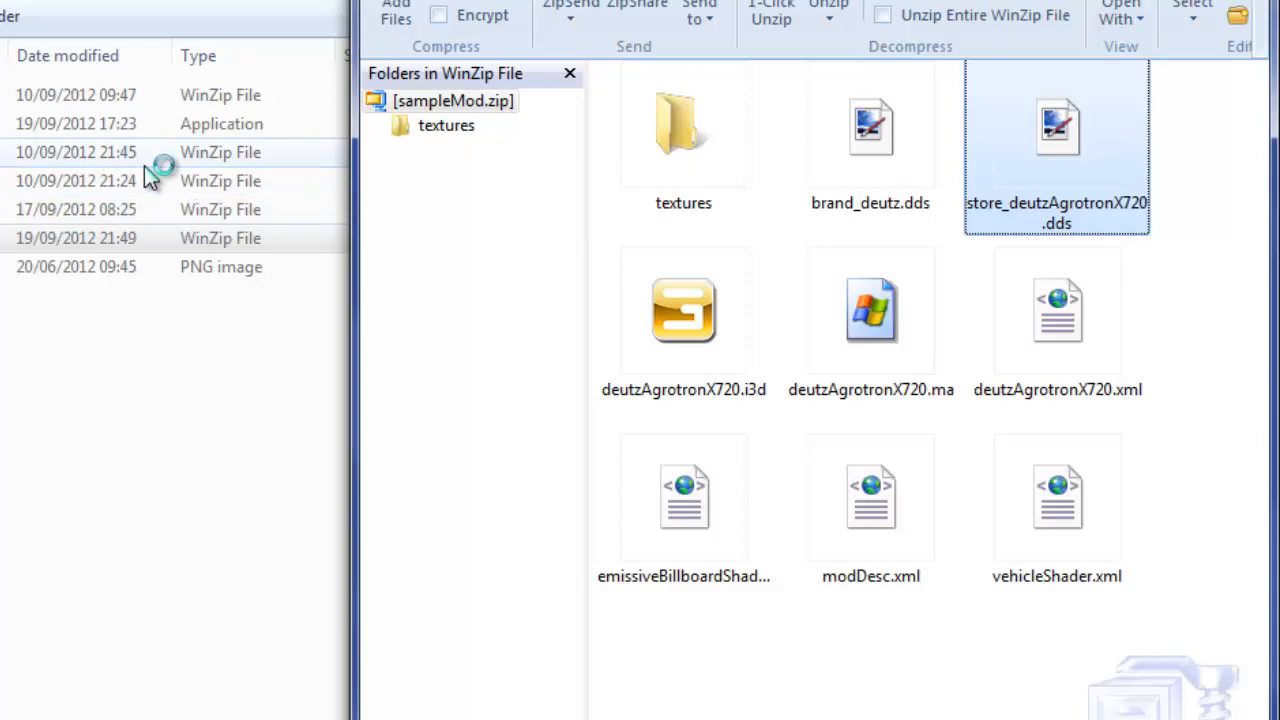
mouse_move(500, 330)
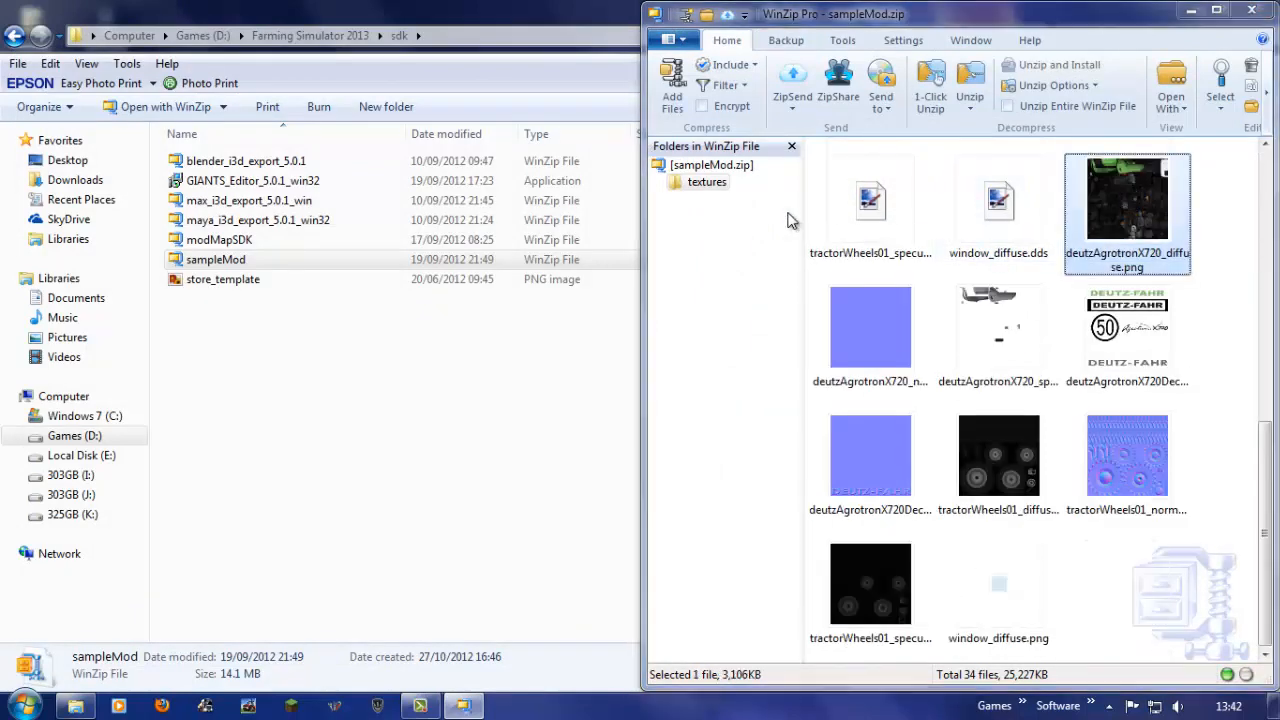
double_click(1127, 197)
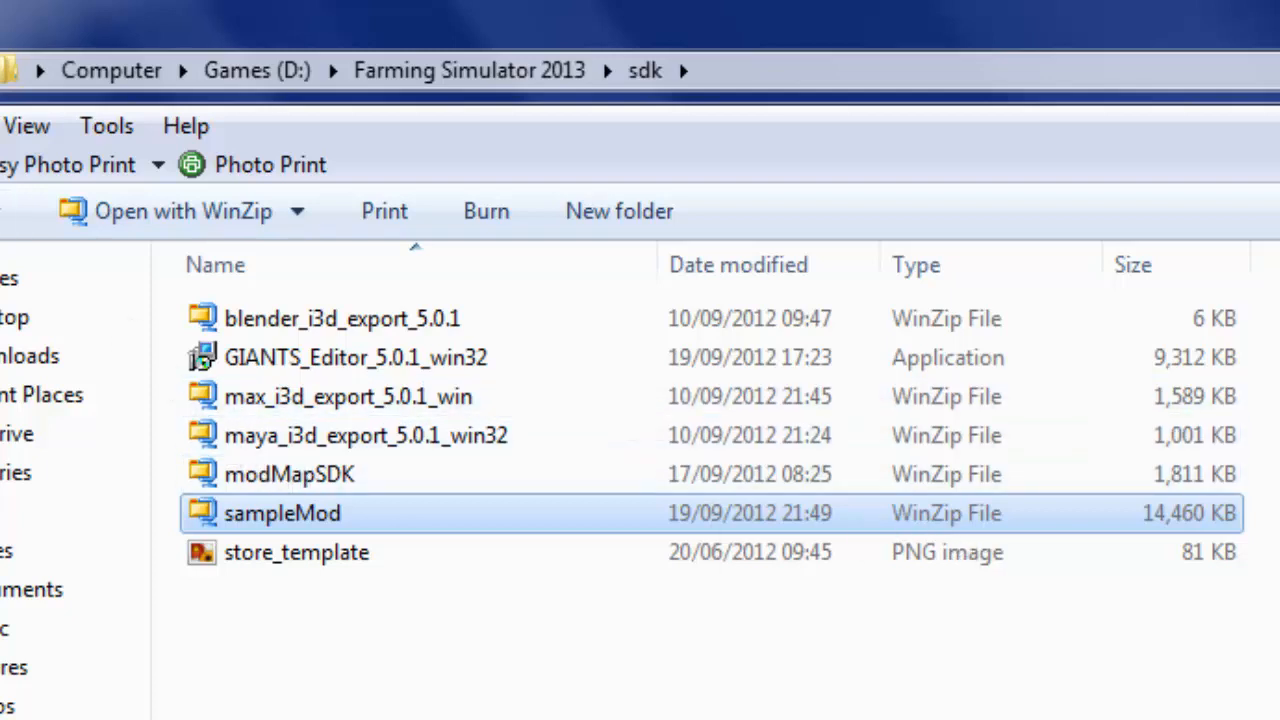
Step: Go up to Farming Simulator 2013, enter data\maps, and select the map01 i3D file
left_click(469, 70)
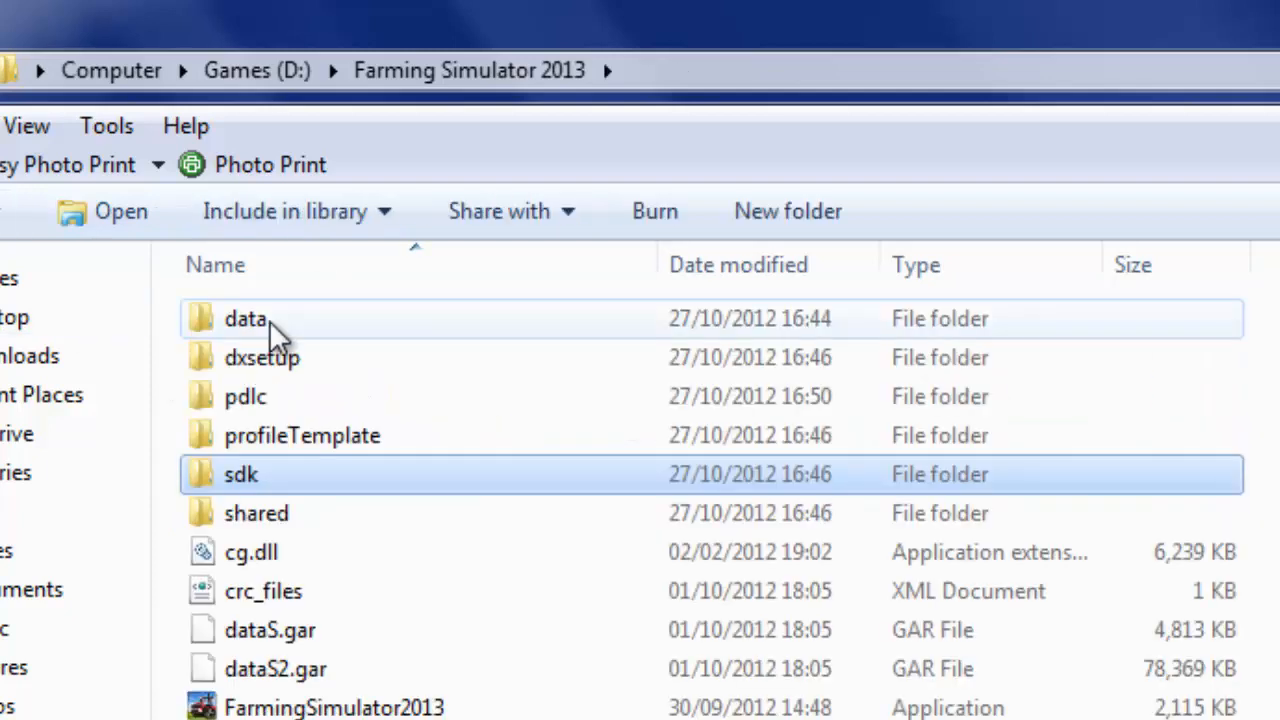
double_click(245, 318)
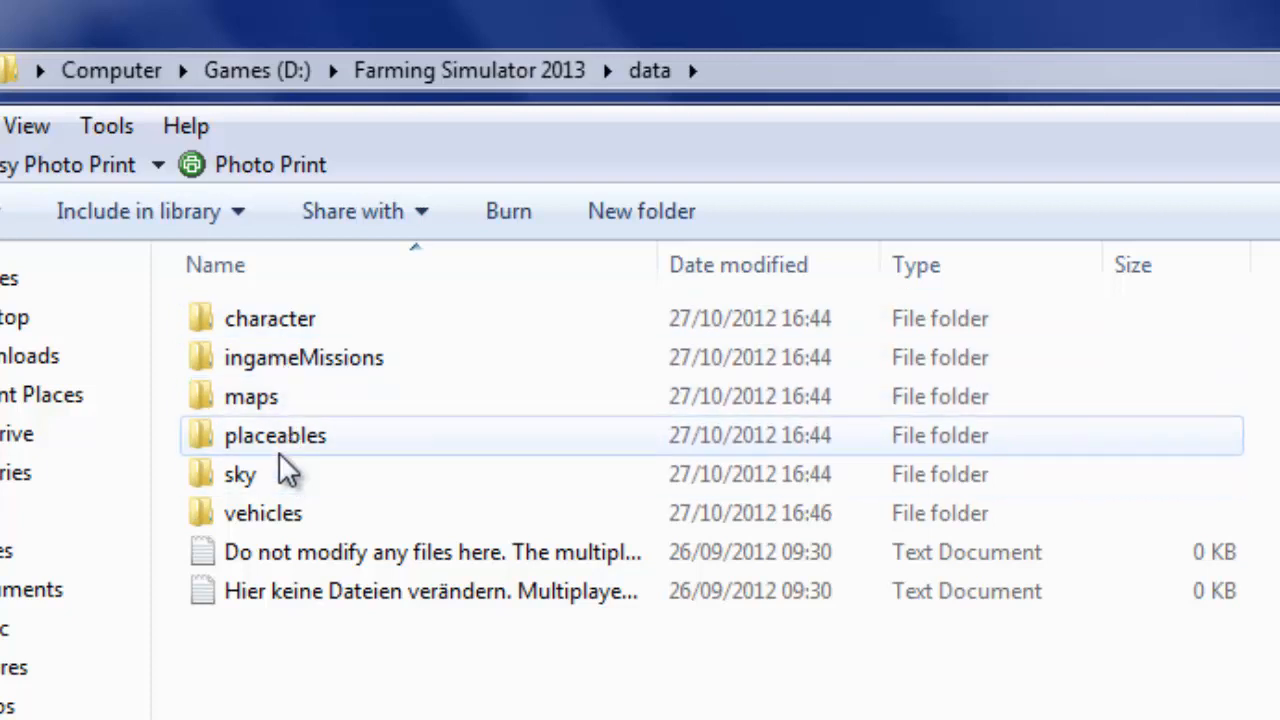
double_click(251, 396)
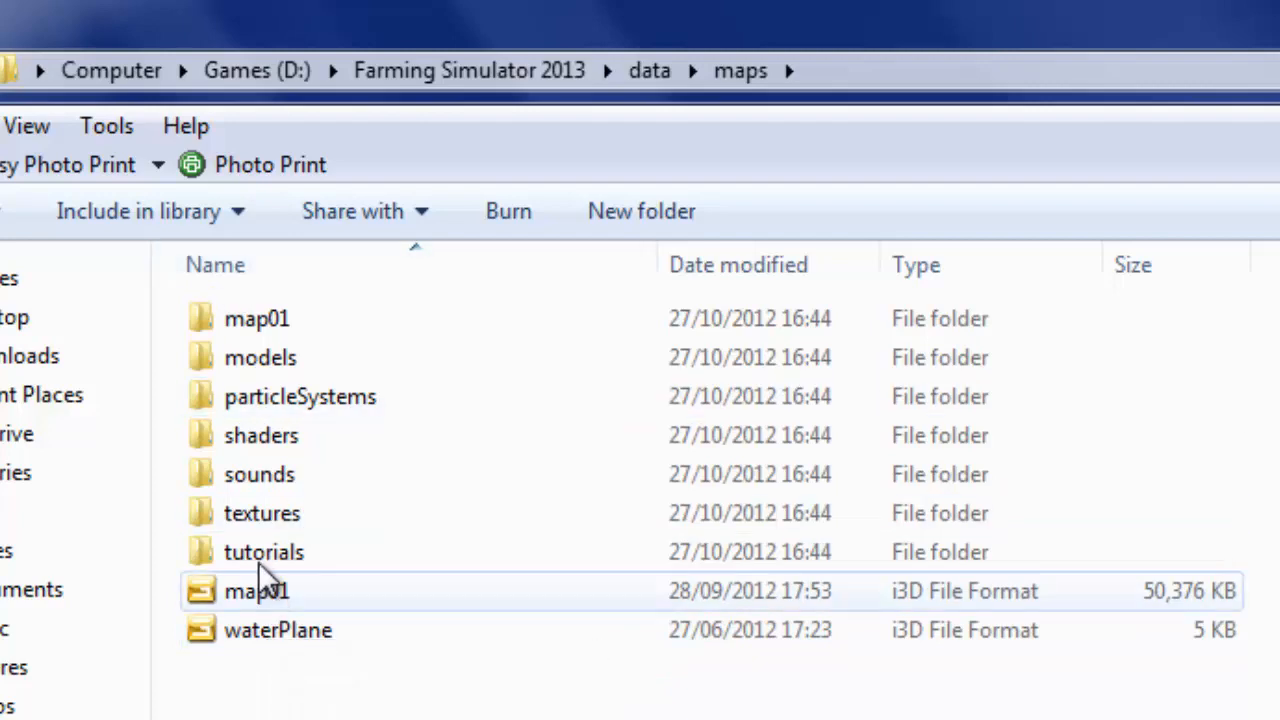
left_click(256, 590)
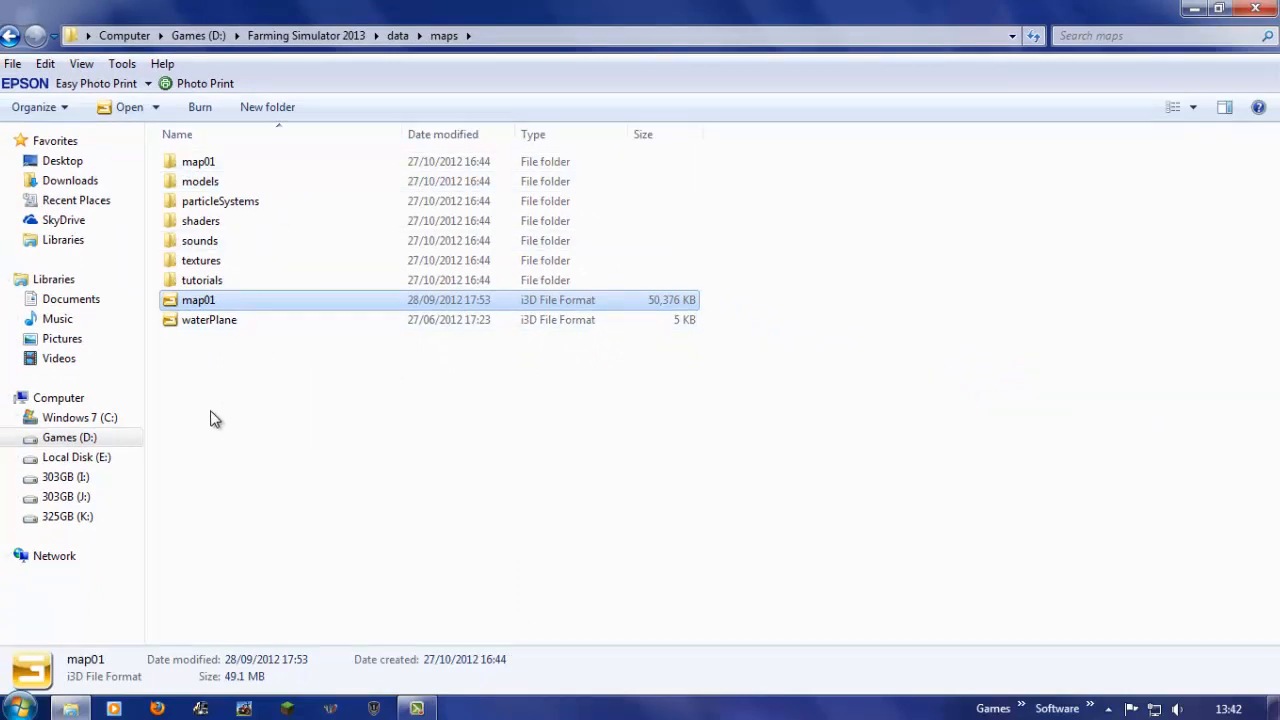
Step: Open map01.i3d in GIANTS Editor and let the scene load
double_click(198, 300)
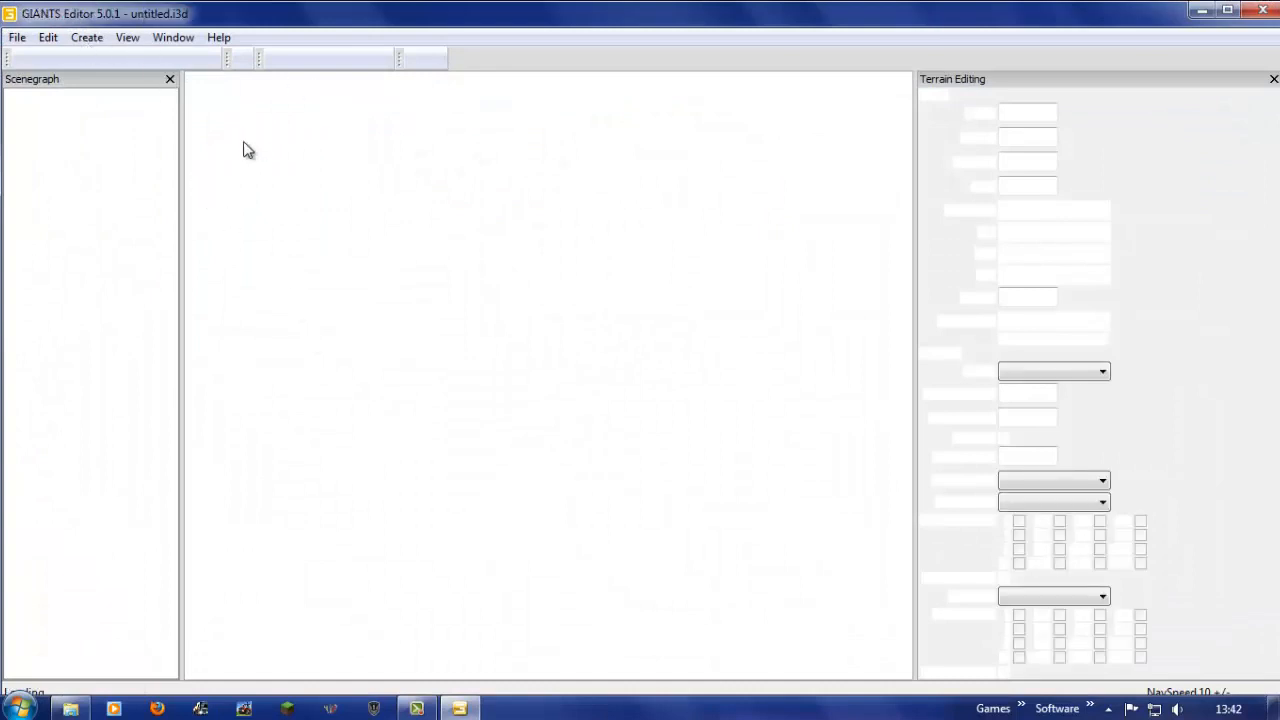
mouse_move(352, 212)
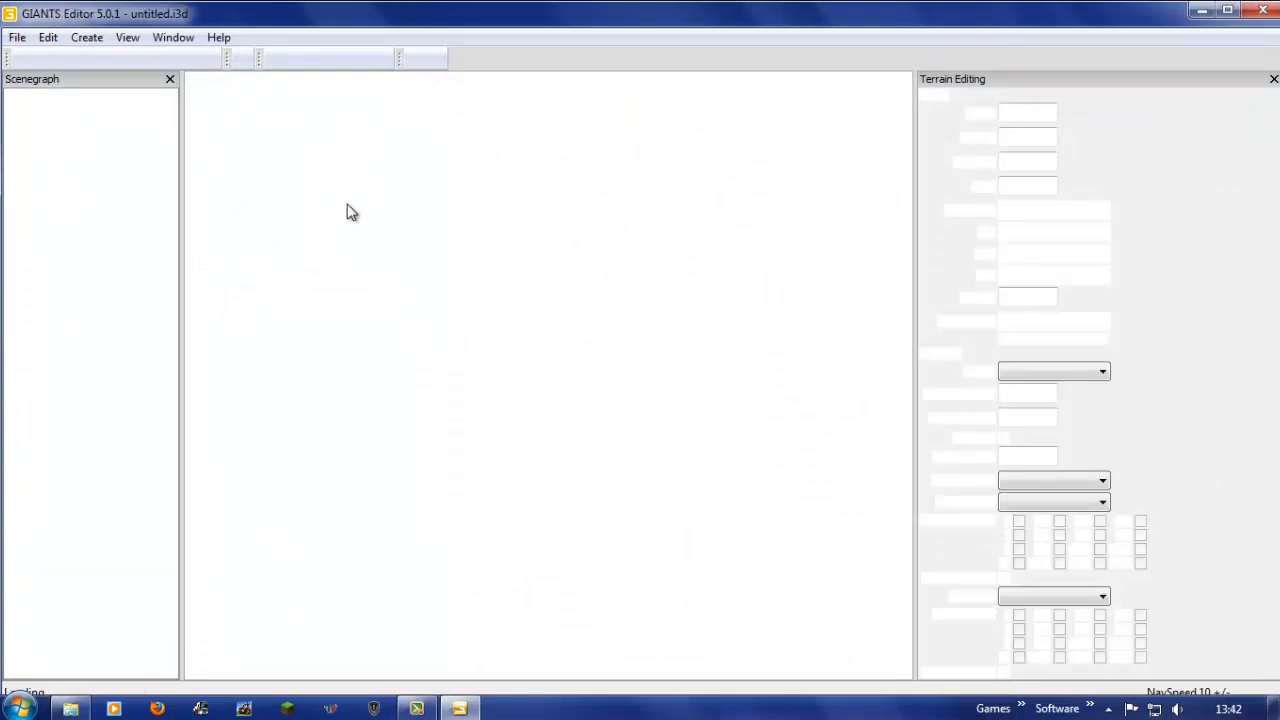
mouse_move(300, 120)
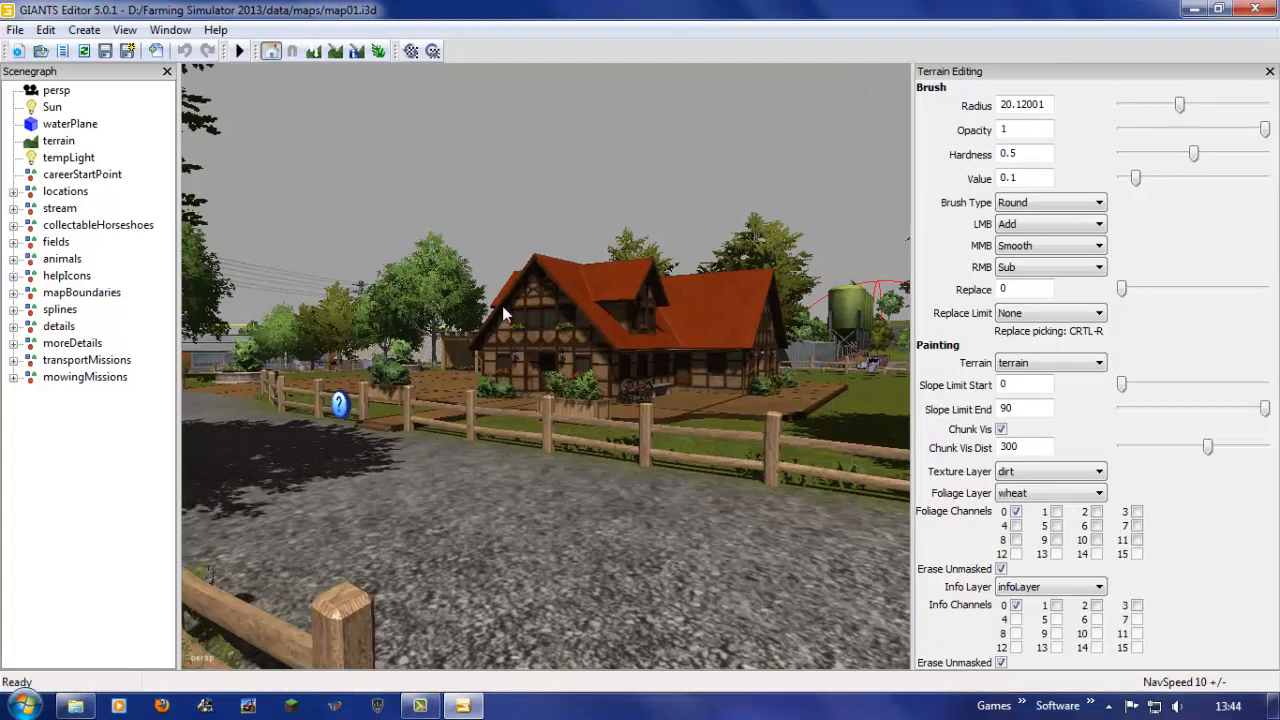
mouse_move(474, 330)
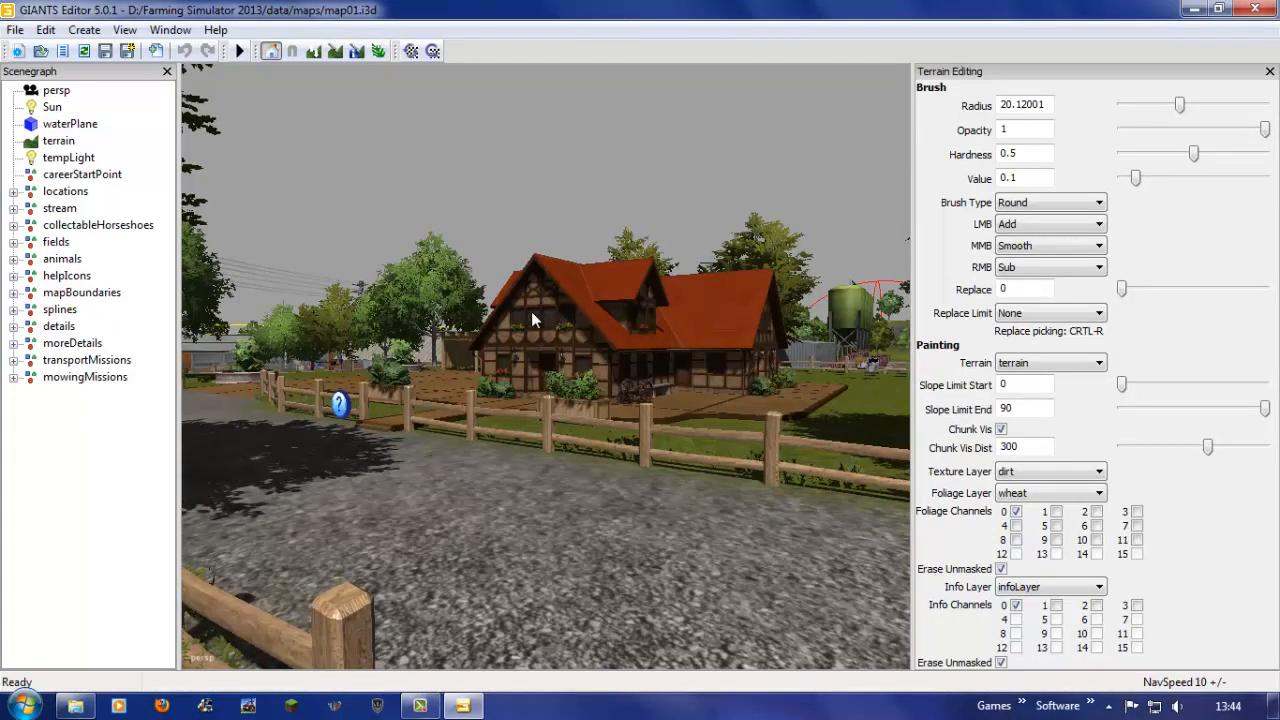
Step: Hide the side panels and look past the farmhouse toward the trees
scroll("down", 3)
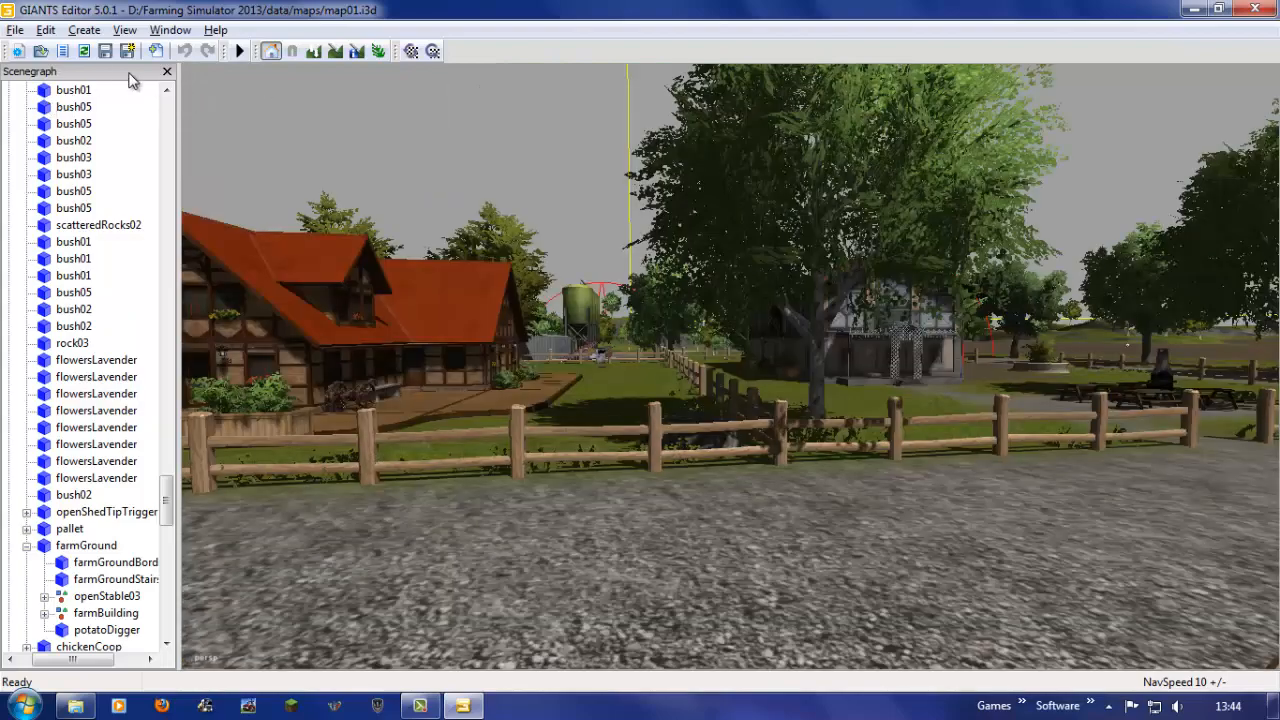
left_click(166, 71)
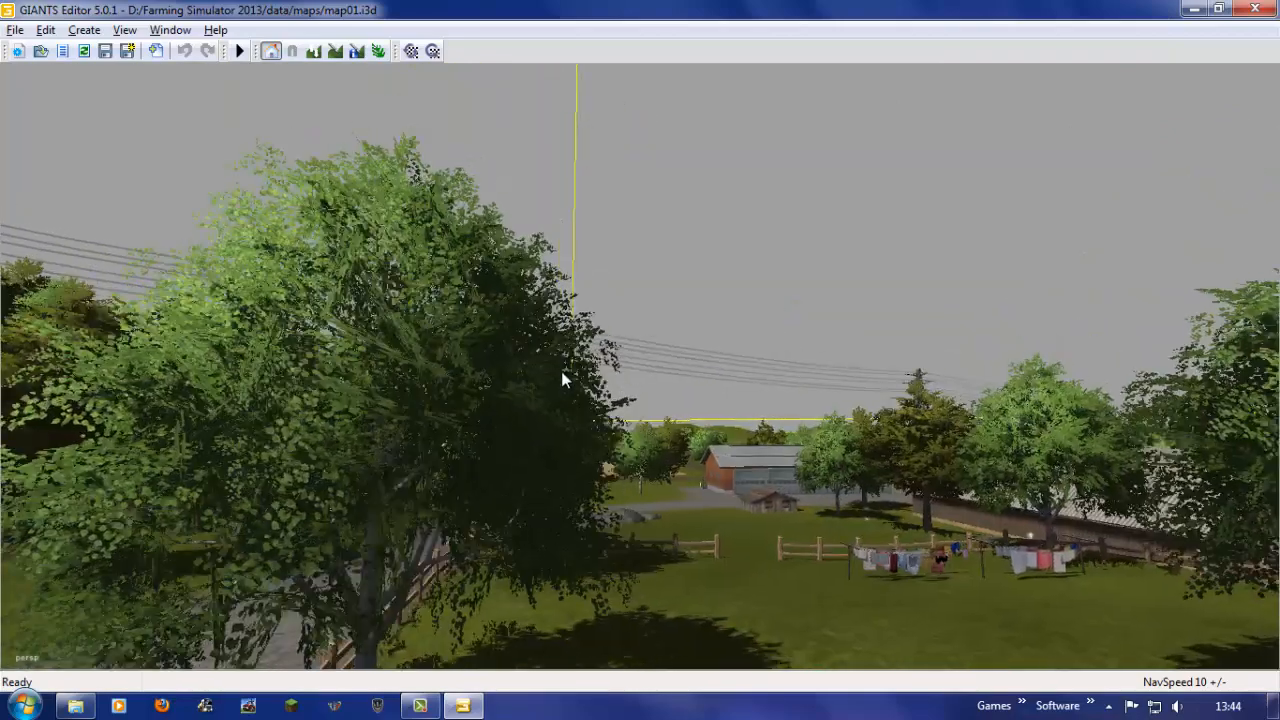
left_click_drag(560, 380, 520, 465)
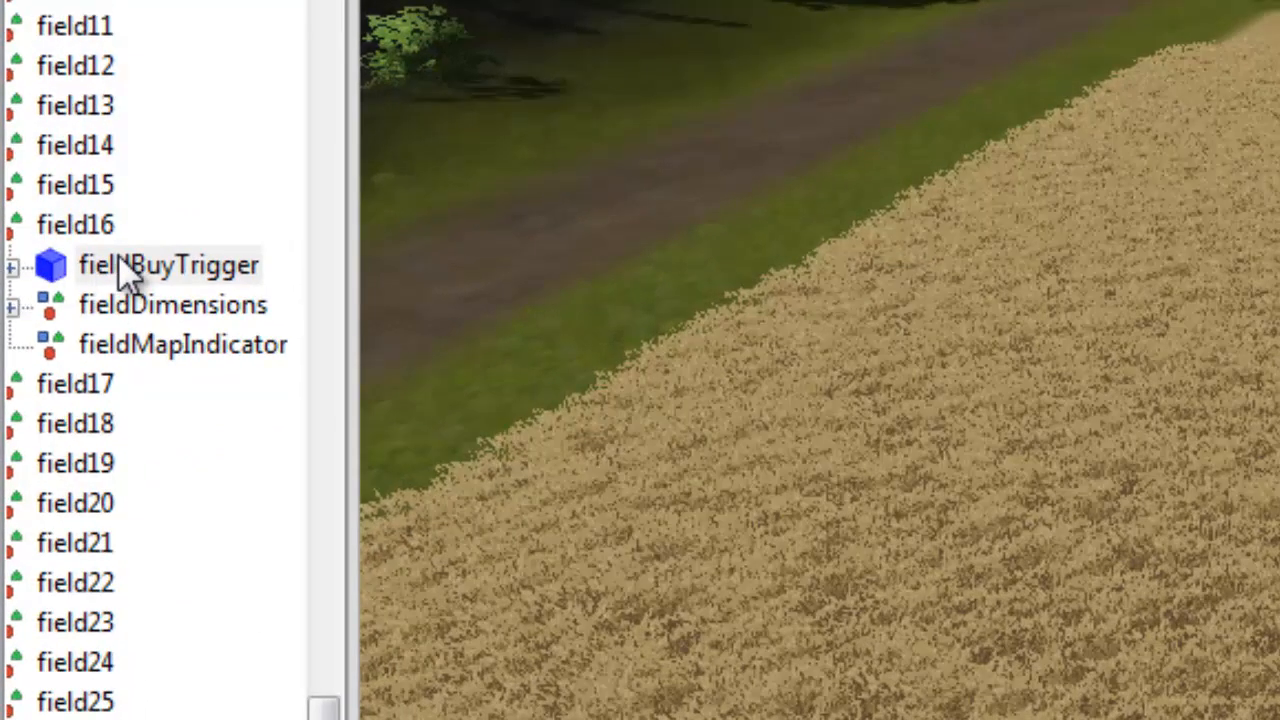
mouse_move(20, 290)
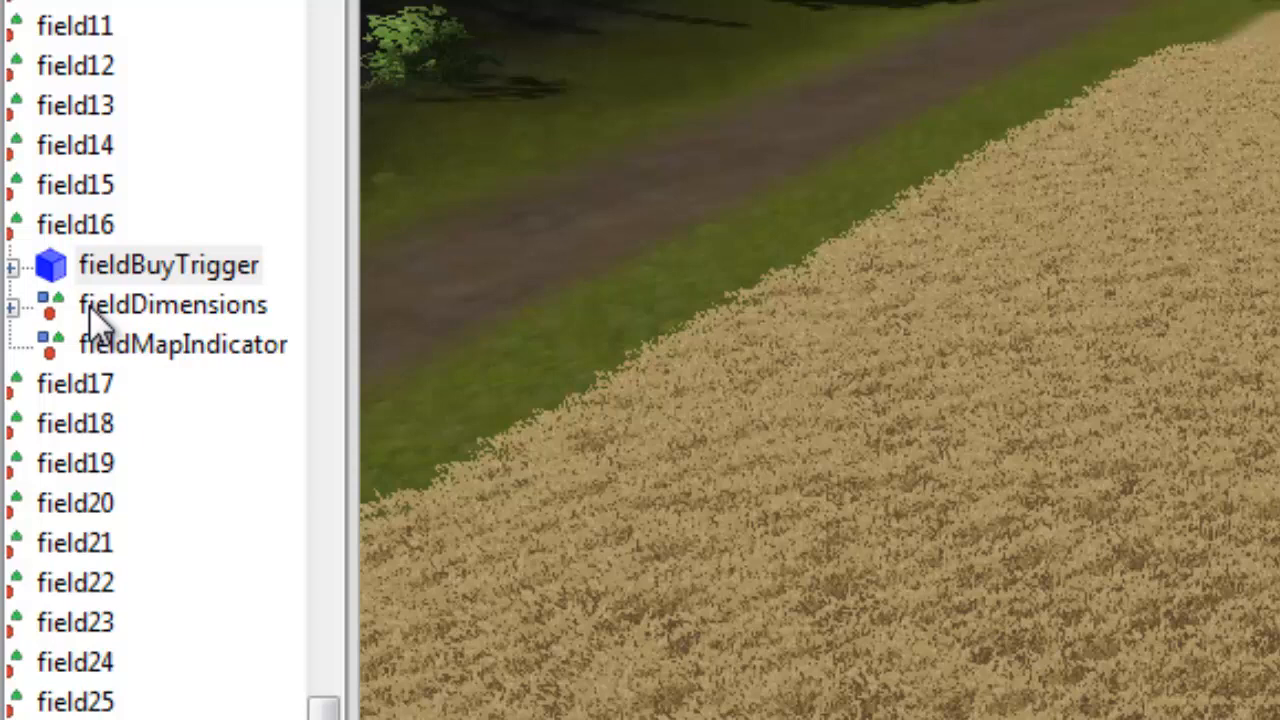
Step: Select field16's fieldBuyTrigger and expand fieldDimensions down to corner01_1
left_click(169, 264)
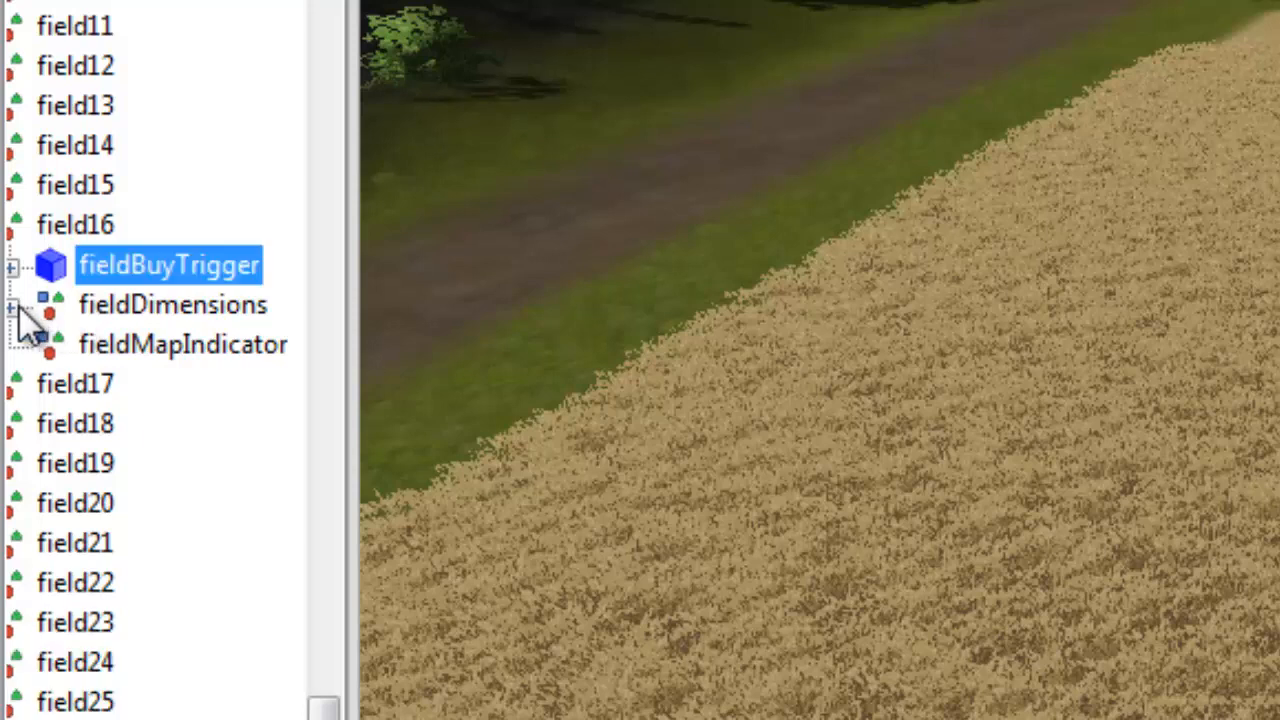
left_click(172, 304)
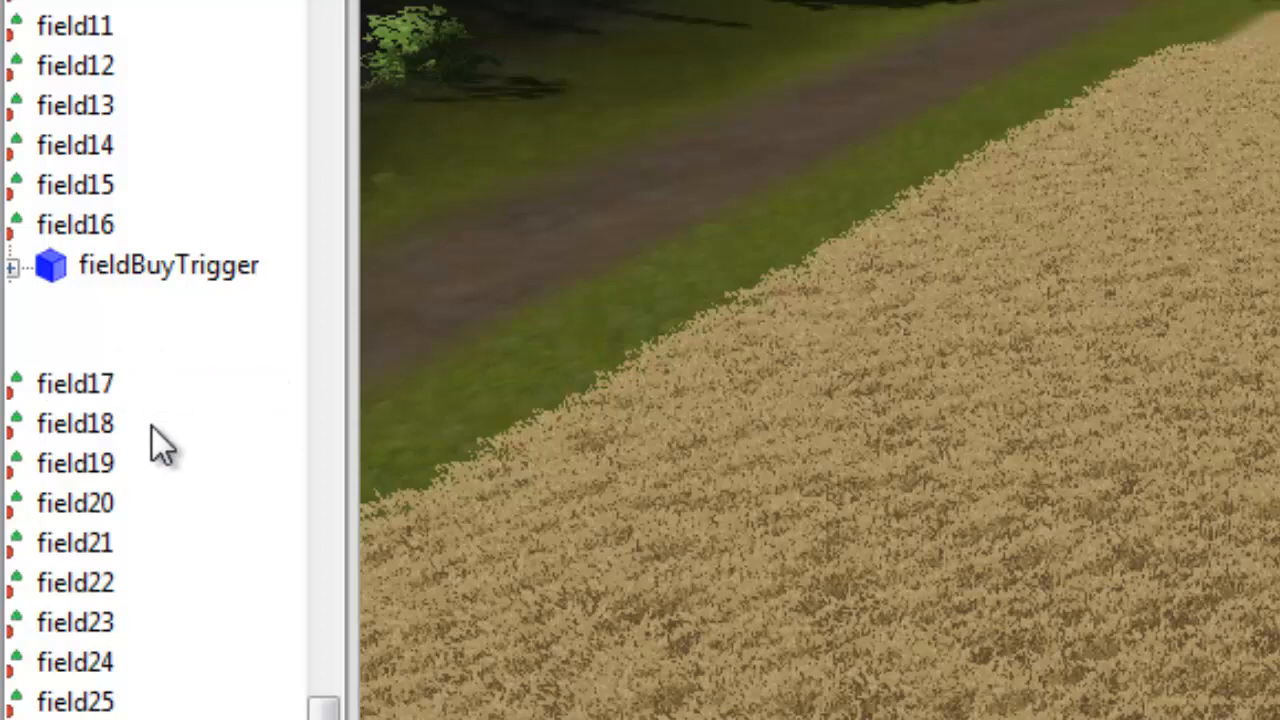
left_click(12, 266)
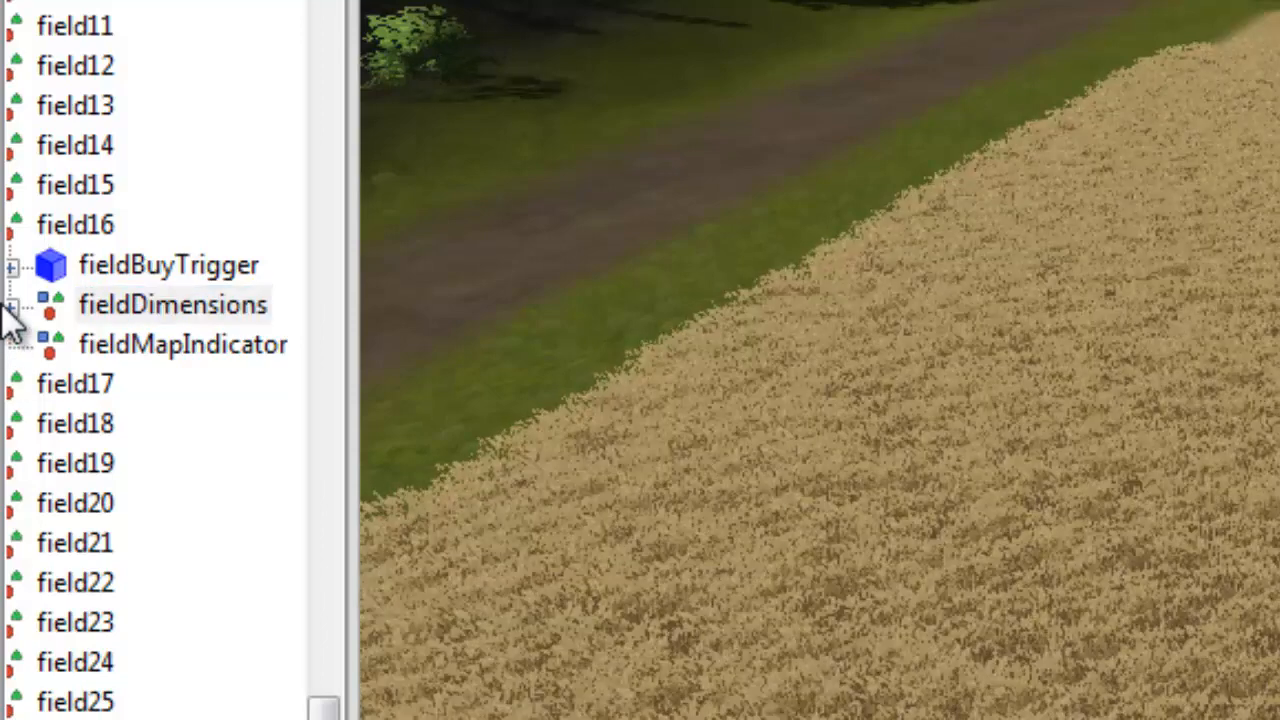
left_click(12, 305)
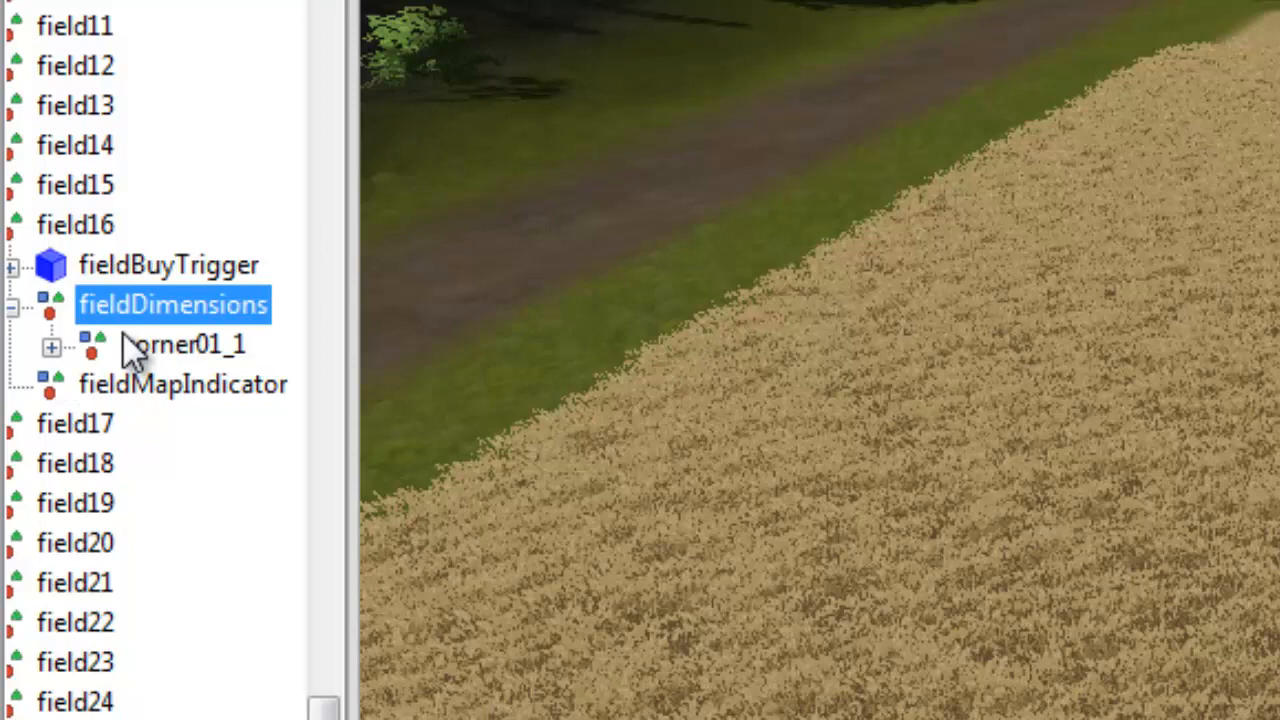
mouse_move(155, 380)
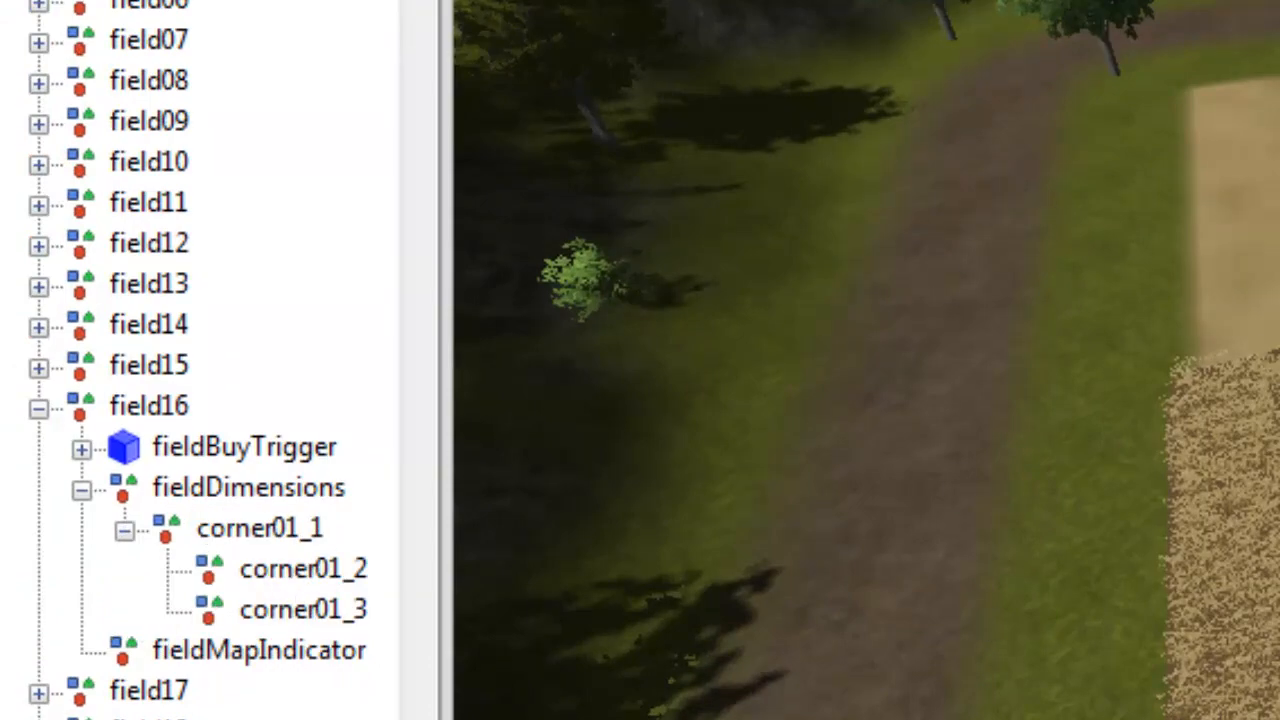
Step: Select field16 corners corner01_2 and corner01_3, then scroll the hierarchy toward farmHQ
left_click(150, 437)
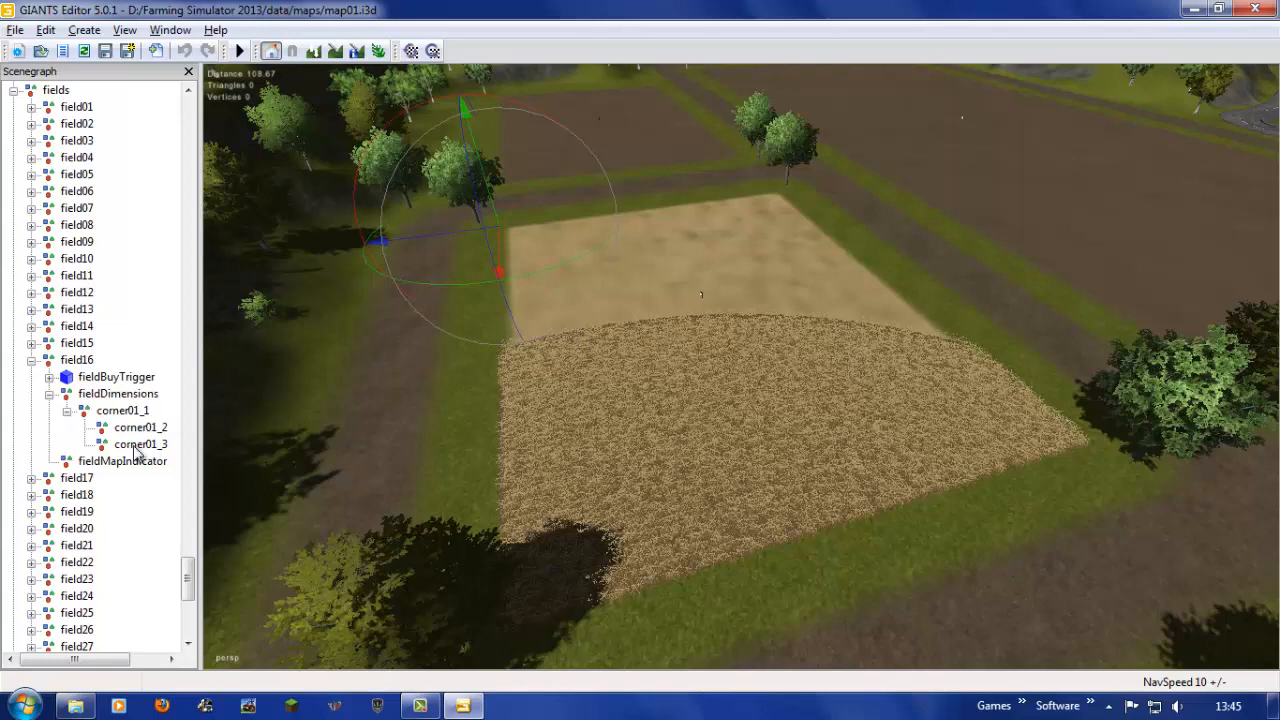
left_click(140, 443)
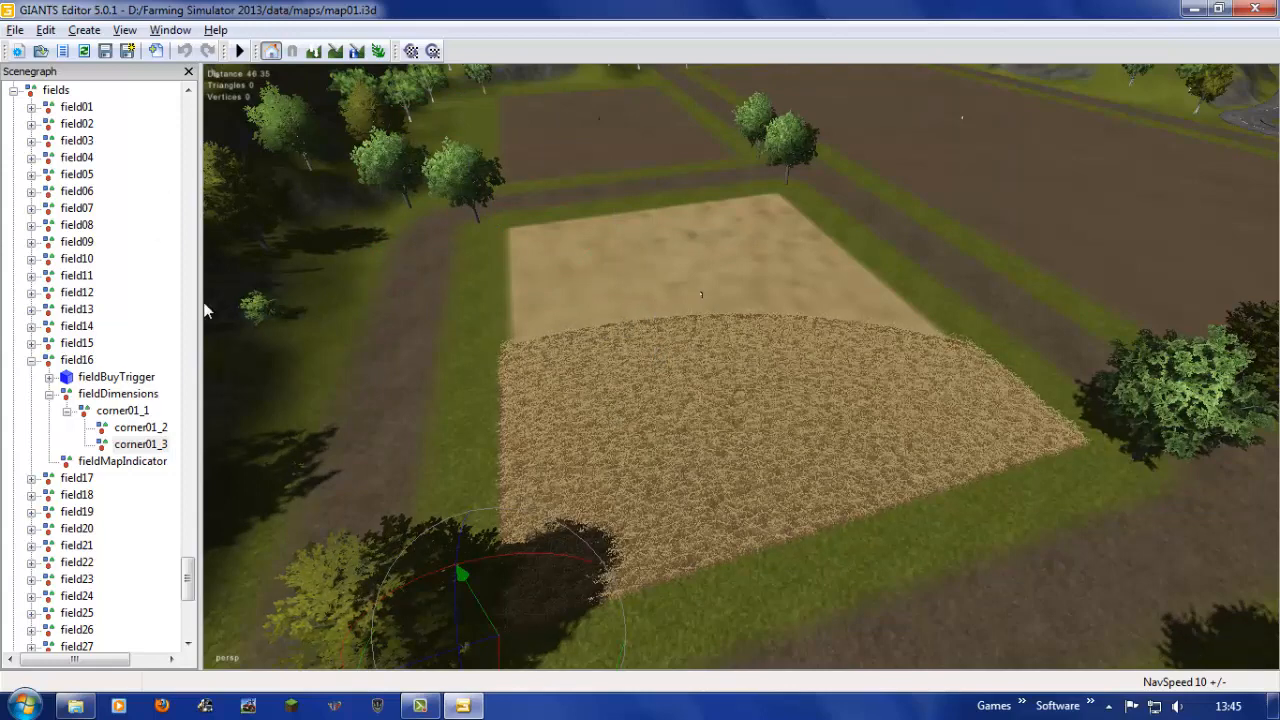
scroll("down", 3)
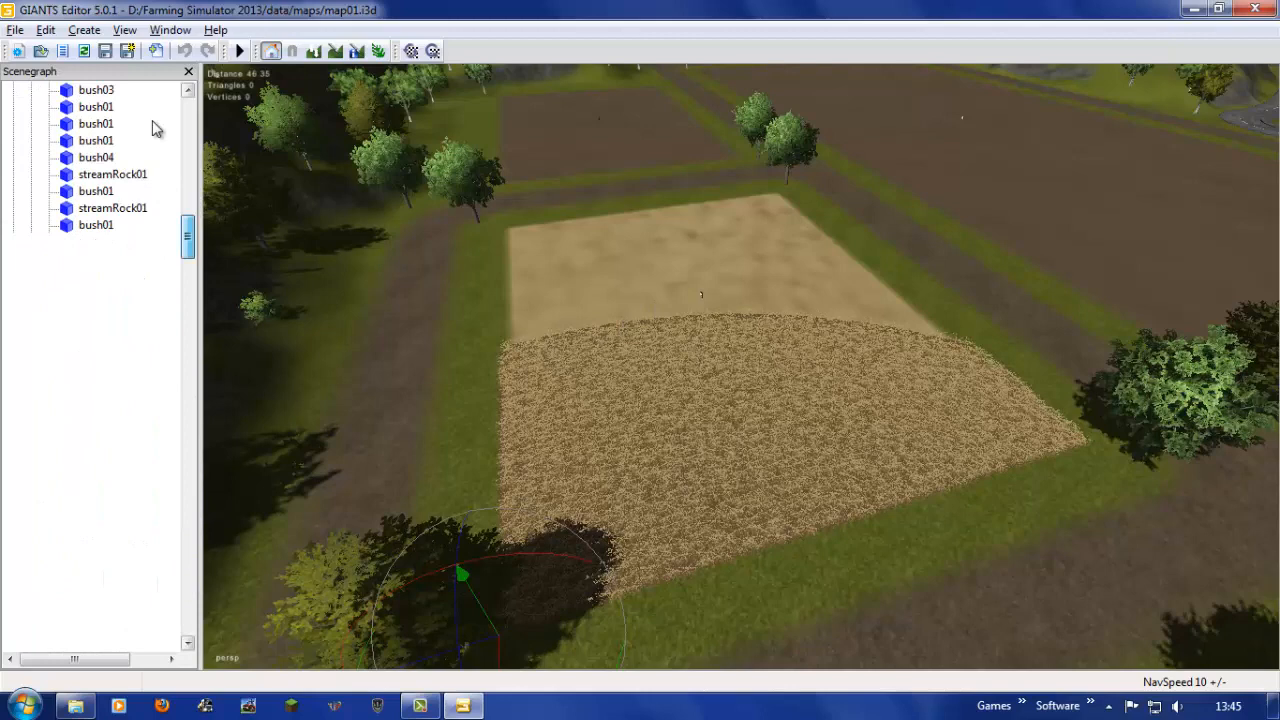
scroll("up", 3)
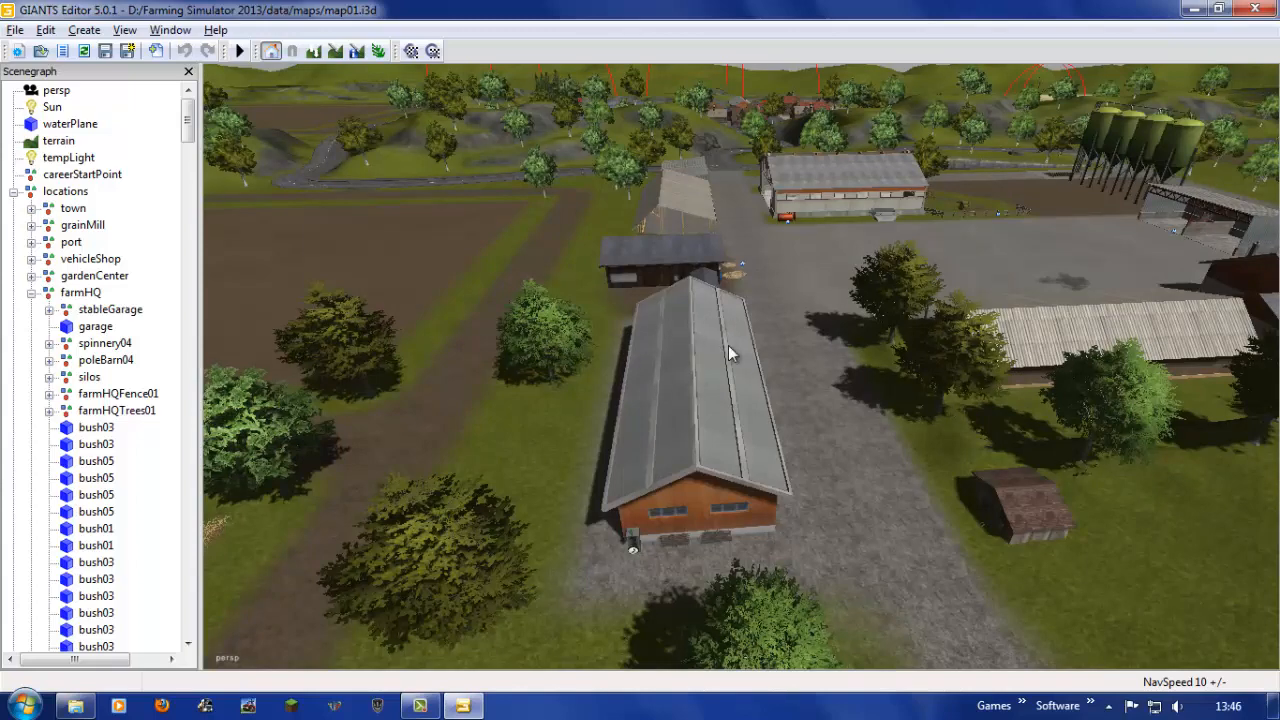
Step: Fly the viewport from the farm over to the vehicle shop
left_click(700, 400)
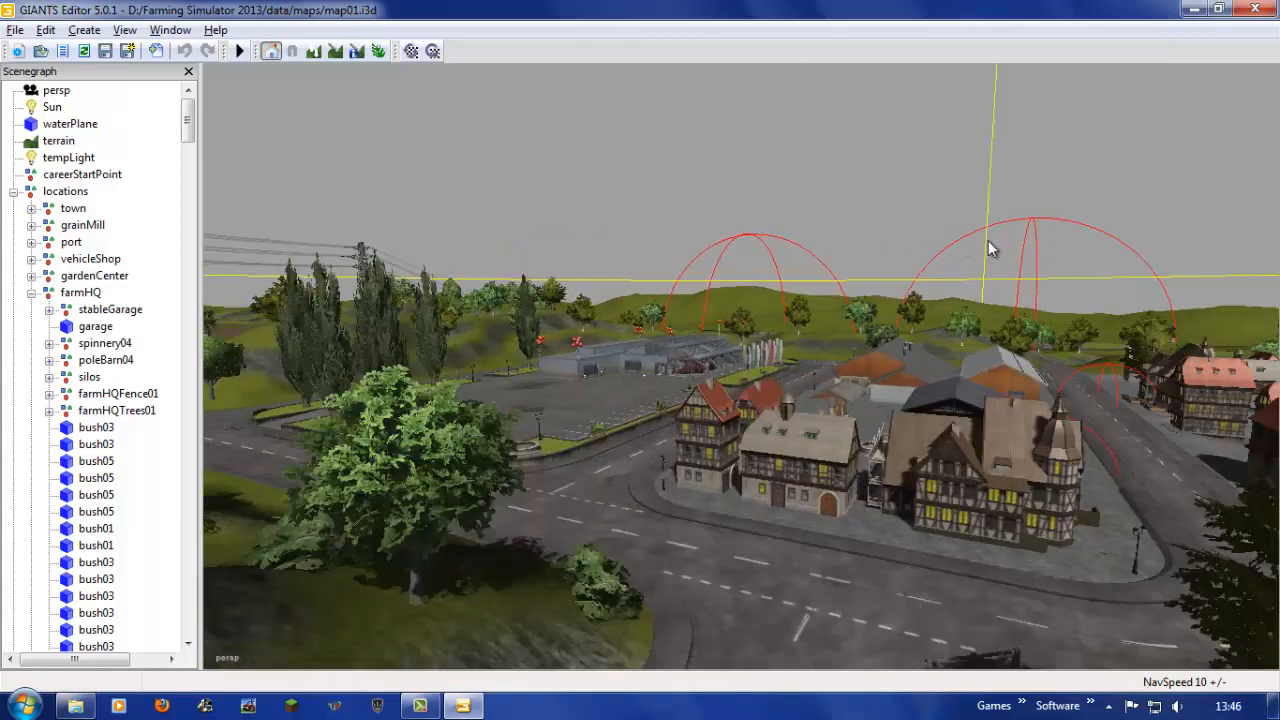
left_click_drag(990, 250, 670, 400)
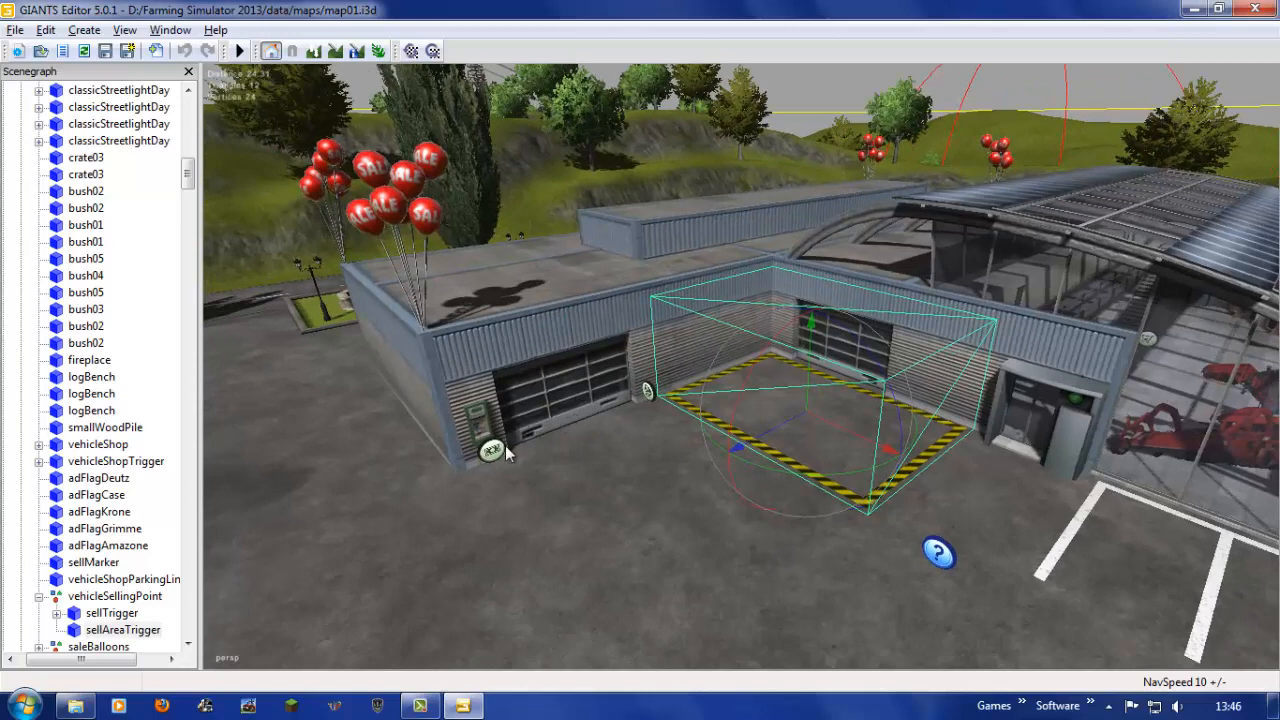
left_click(490, 450)
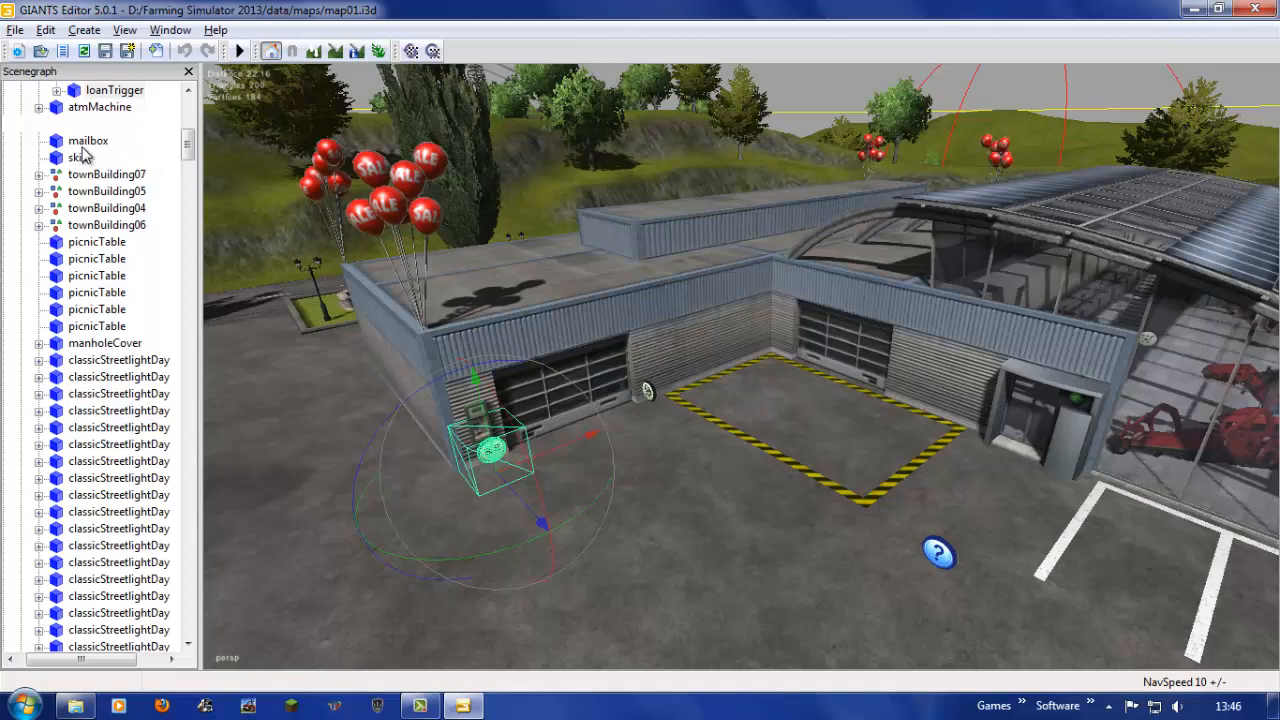
mouse_move(248, 150)
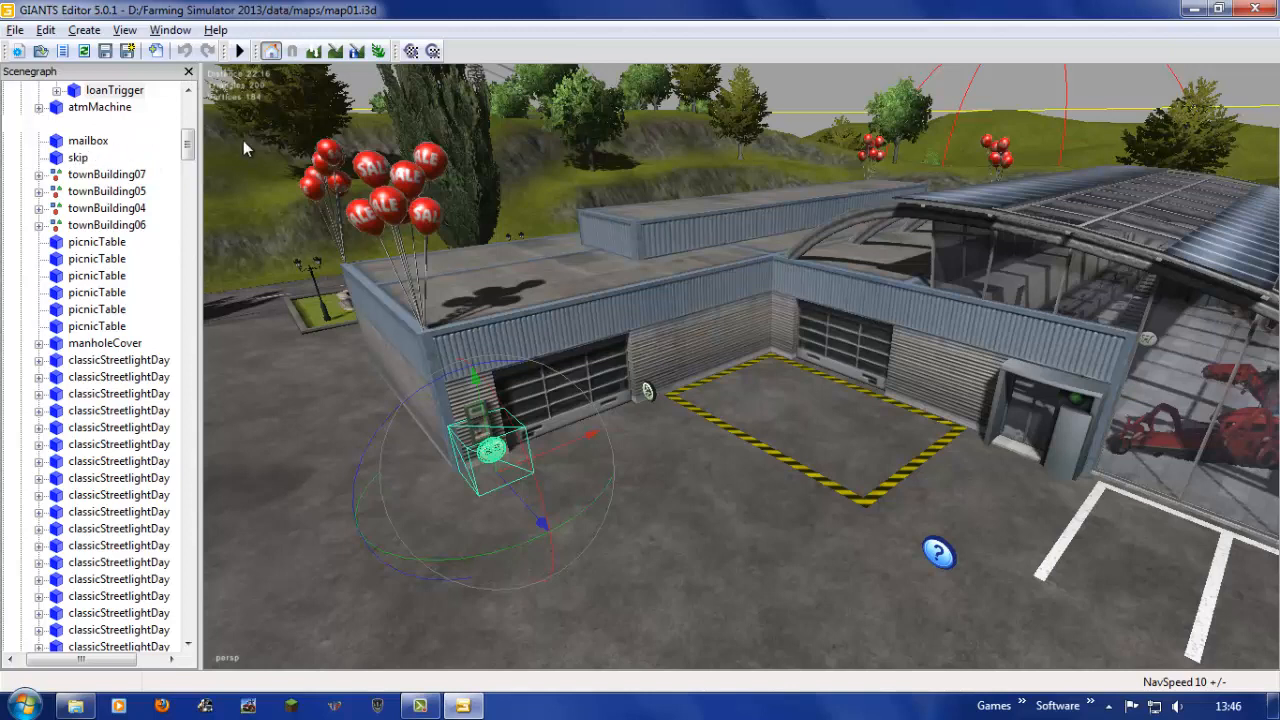
mouse_move(475, 308)
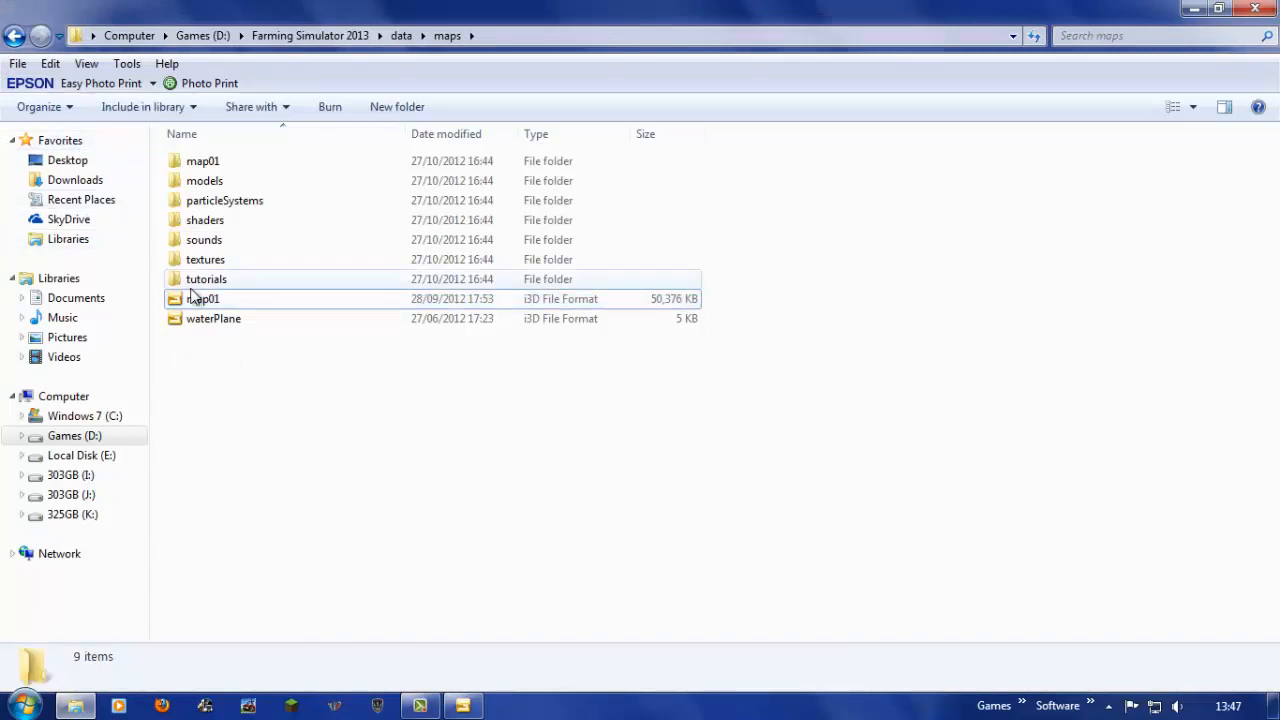
Step: Reload map01.i3d from the data\maps folder into GIANTS Editor
double_click(206, 279)
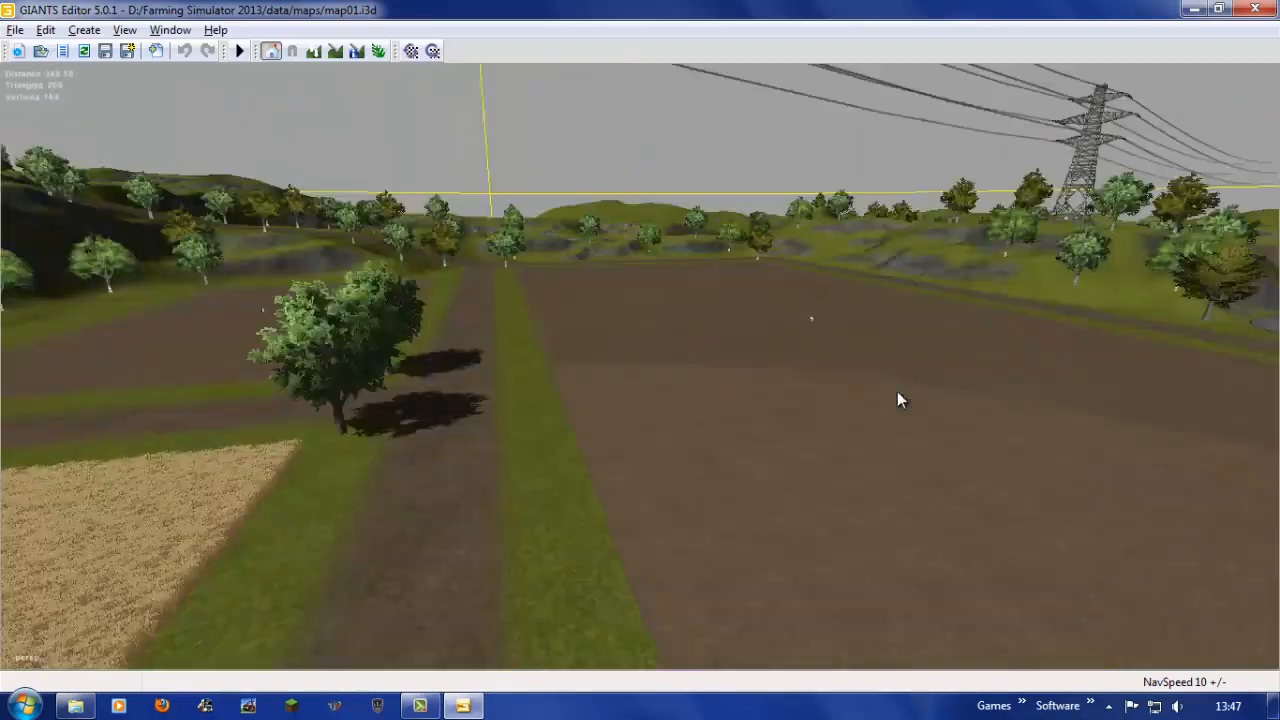
Step: Show the Terrain Editing panel with texture layer lawnGrass and brush radius 5.38
left_click(169, 29)
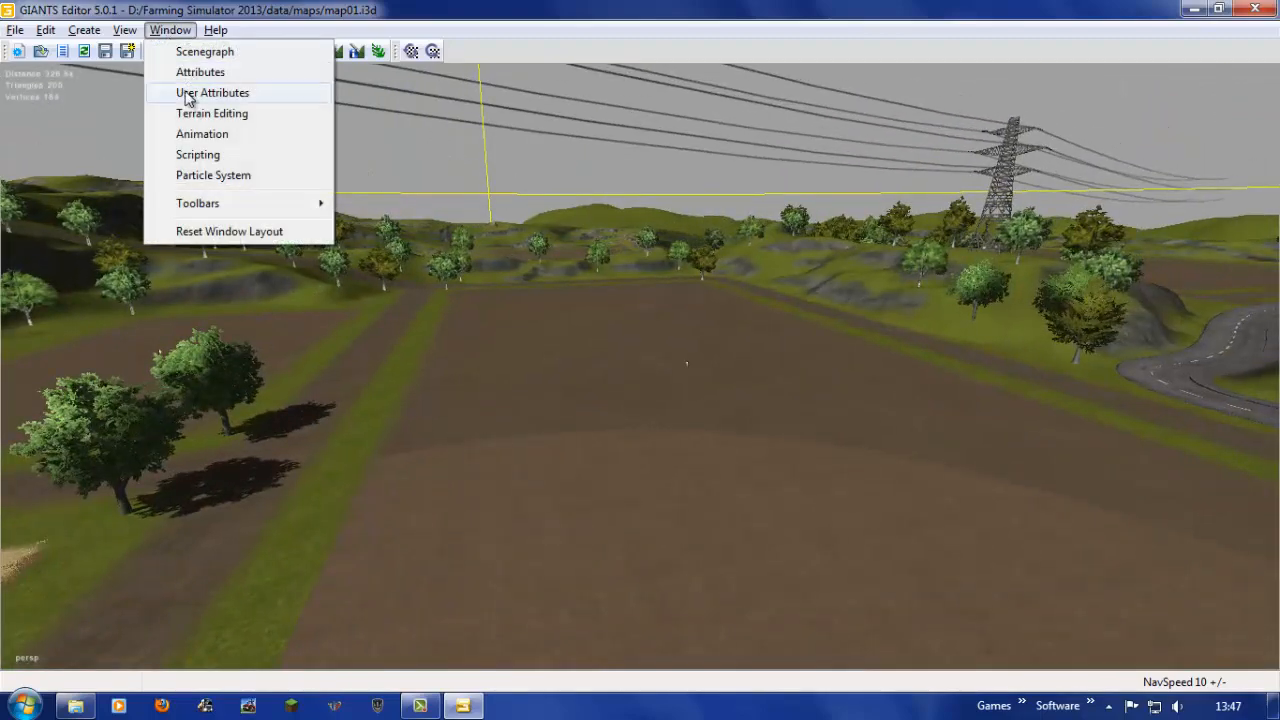
left_click(212, 113)
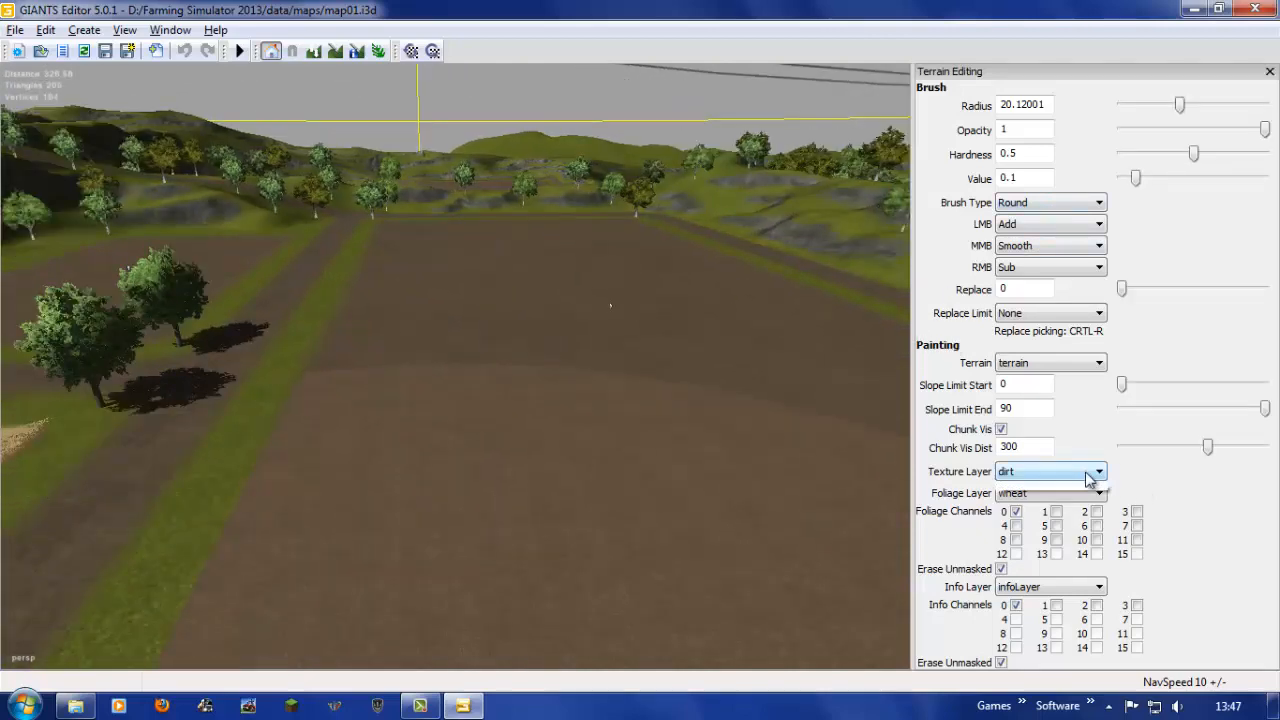
left_click(1098, 471)
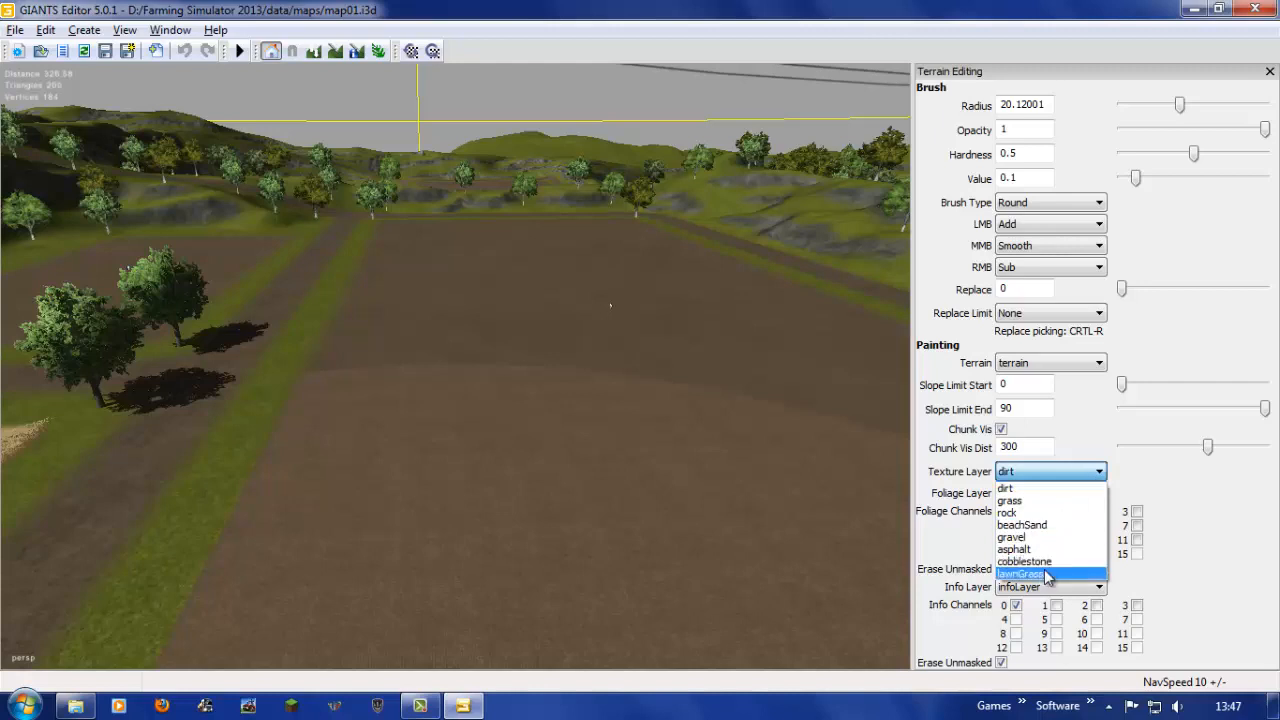
left_click(1020, 573)
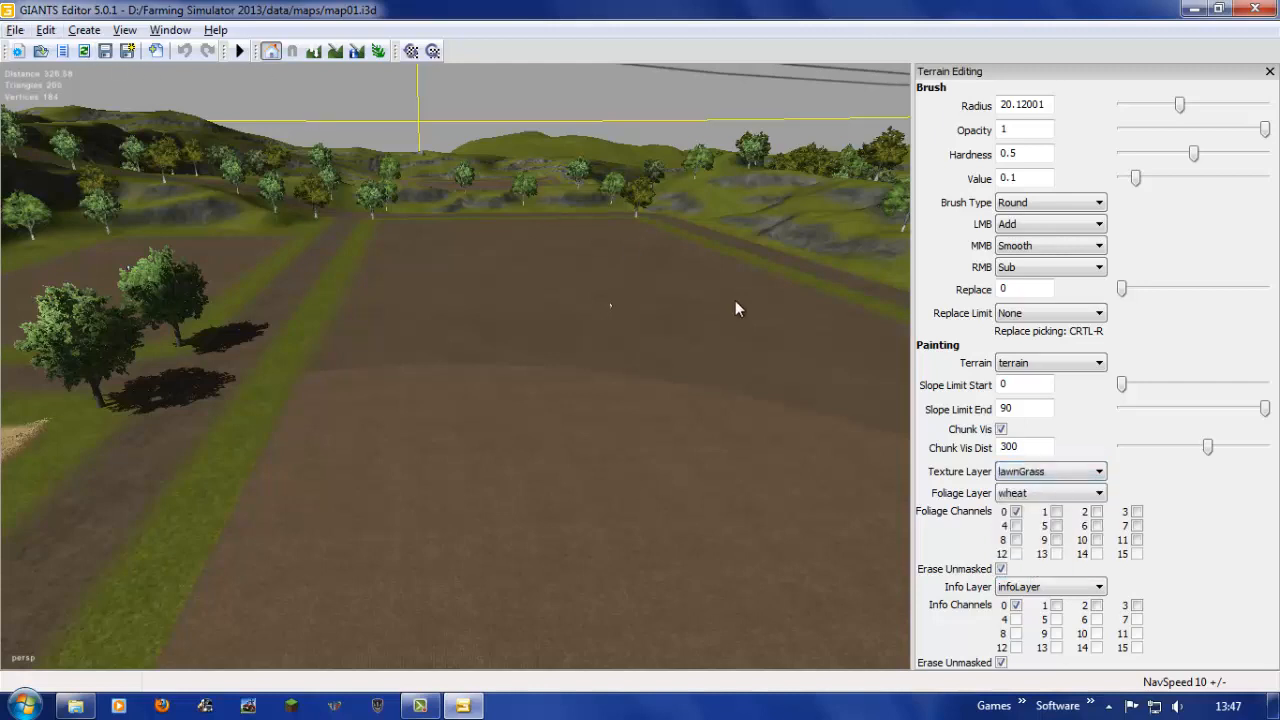
left_click(1050, 471)
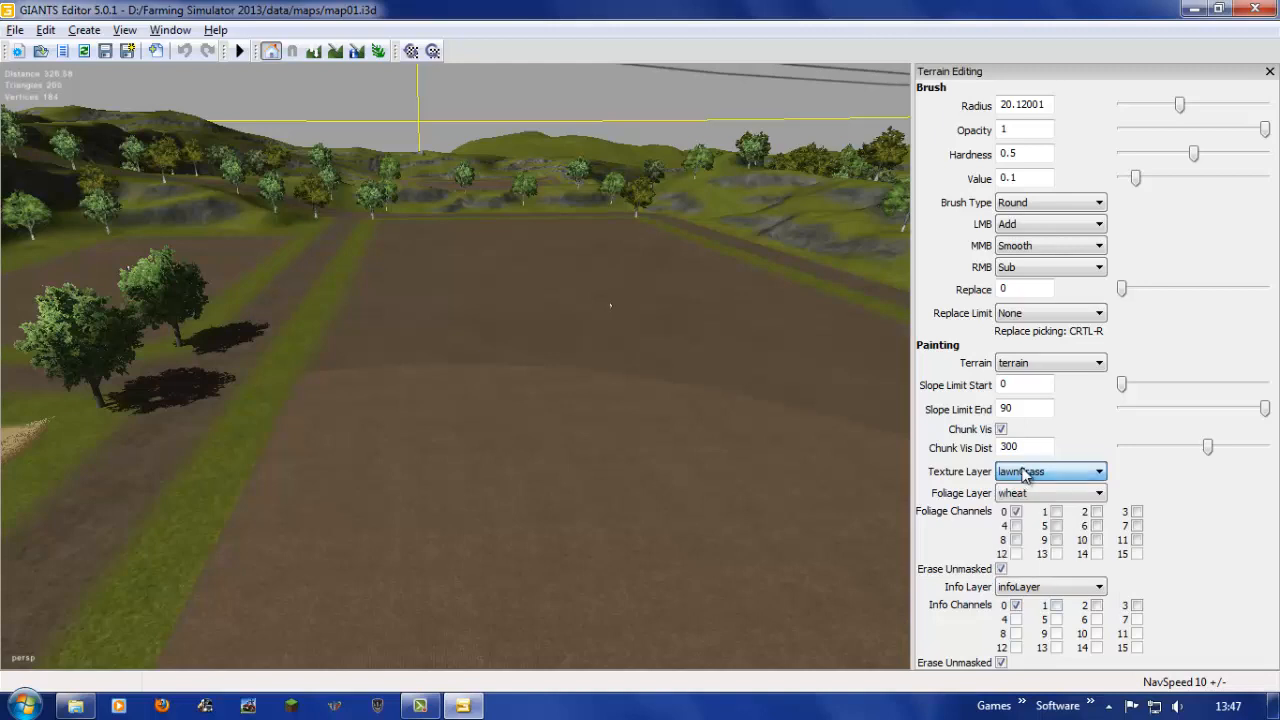
mouse_move(342, 58)
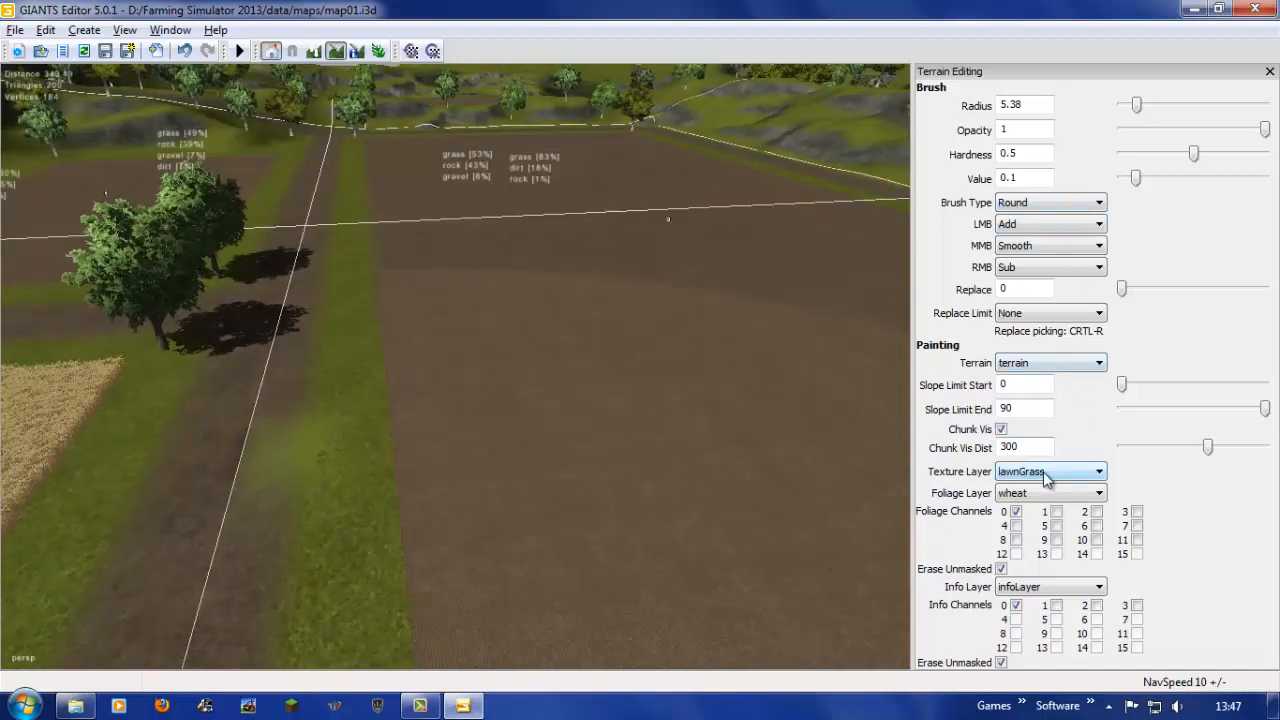
Step: Paint a cobblestone patch onto the grass strip, then switch the paint texture back to grass
left_click(1048, 471)
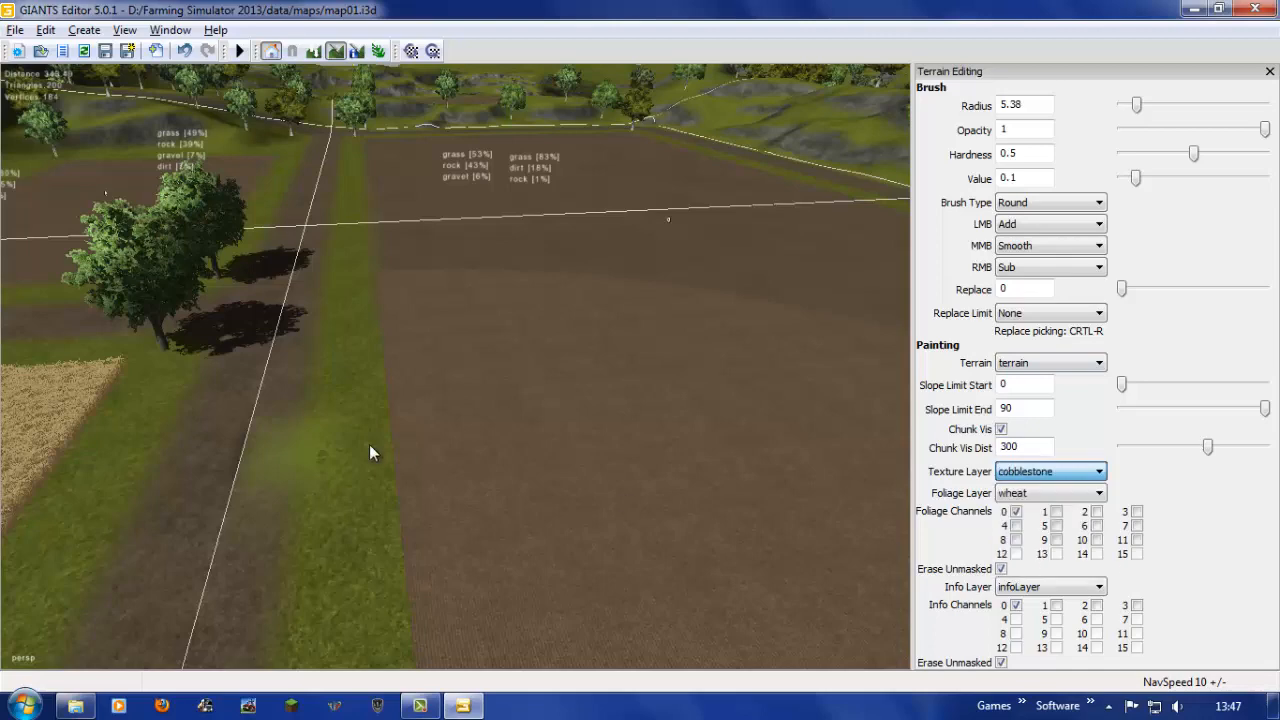
left_click(290, 510)
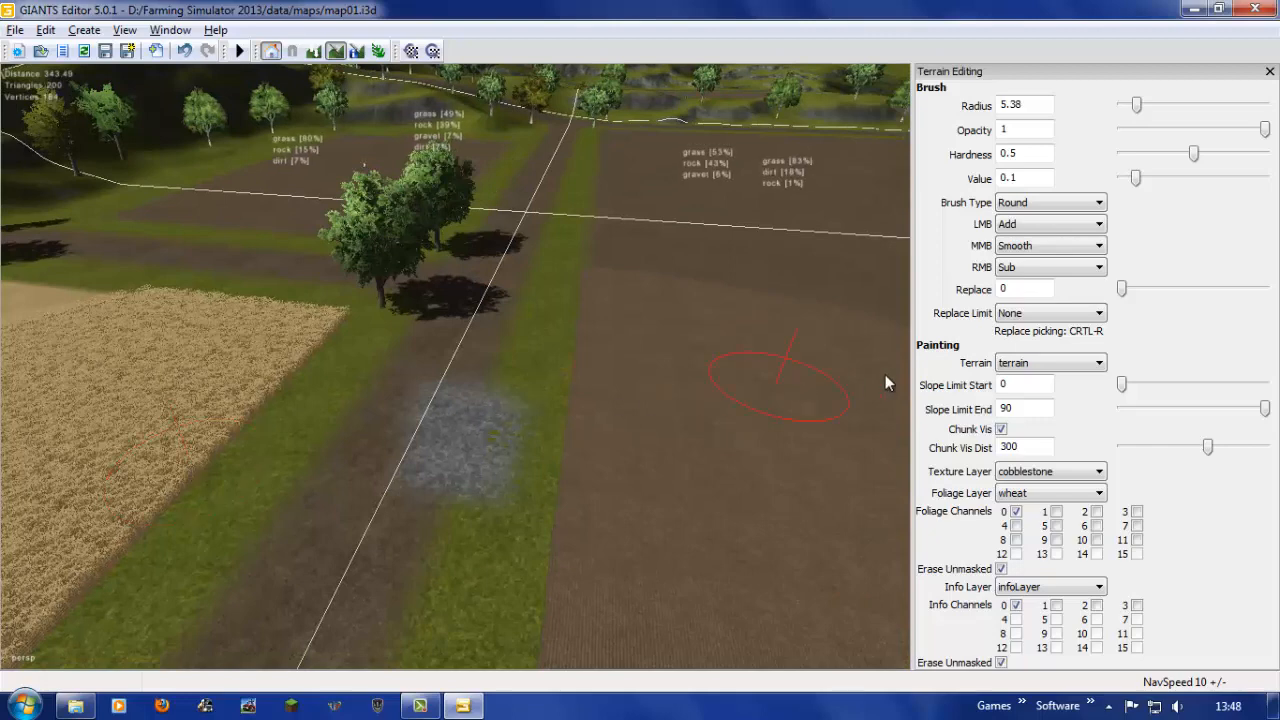
left_click(1049, 471)
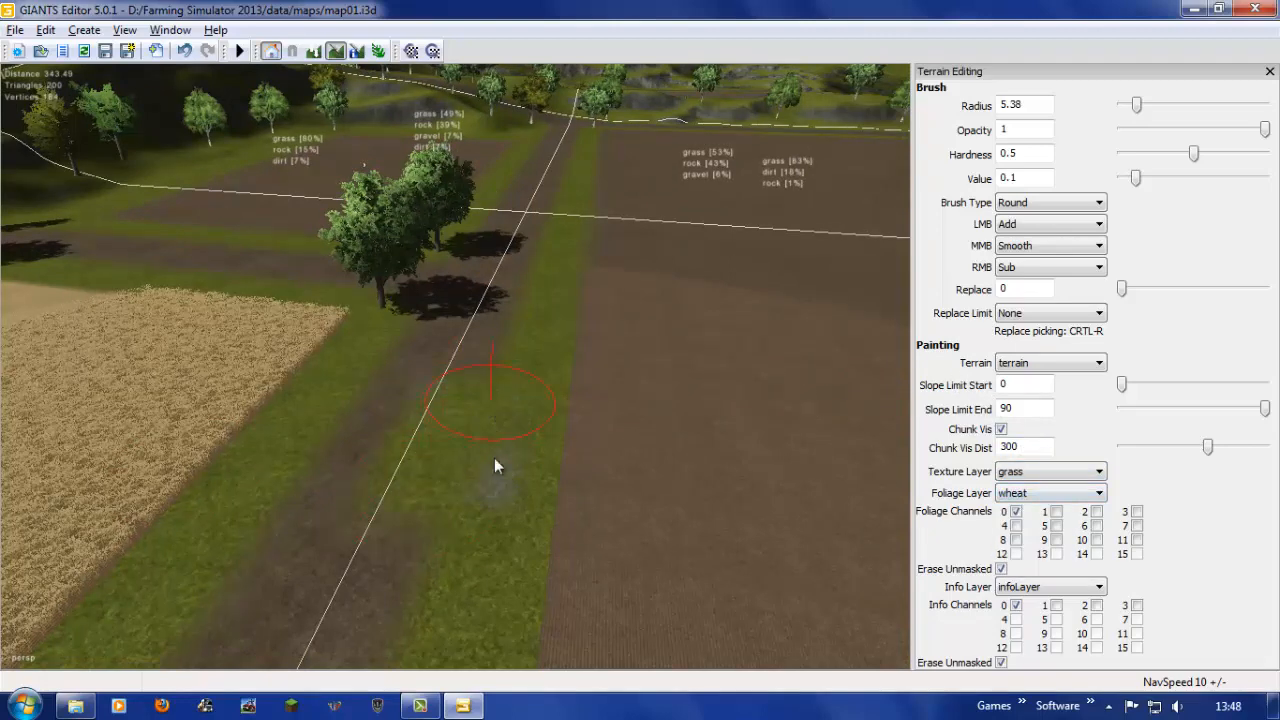
mouse_move(435, 378)
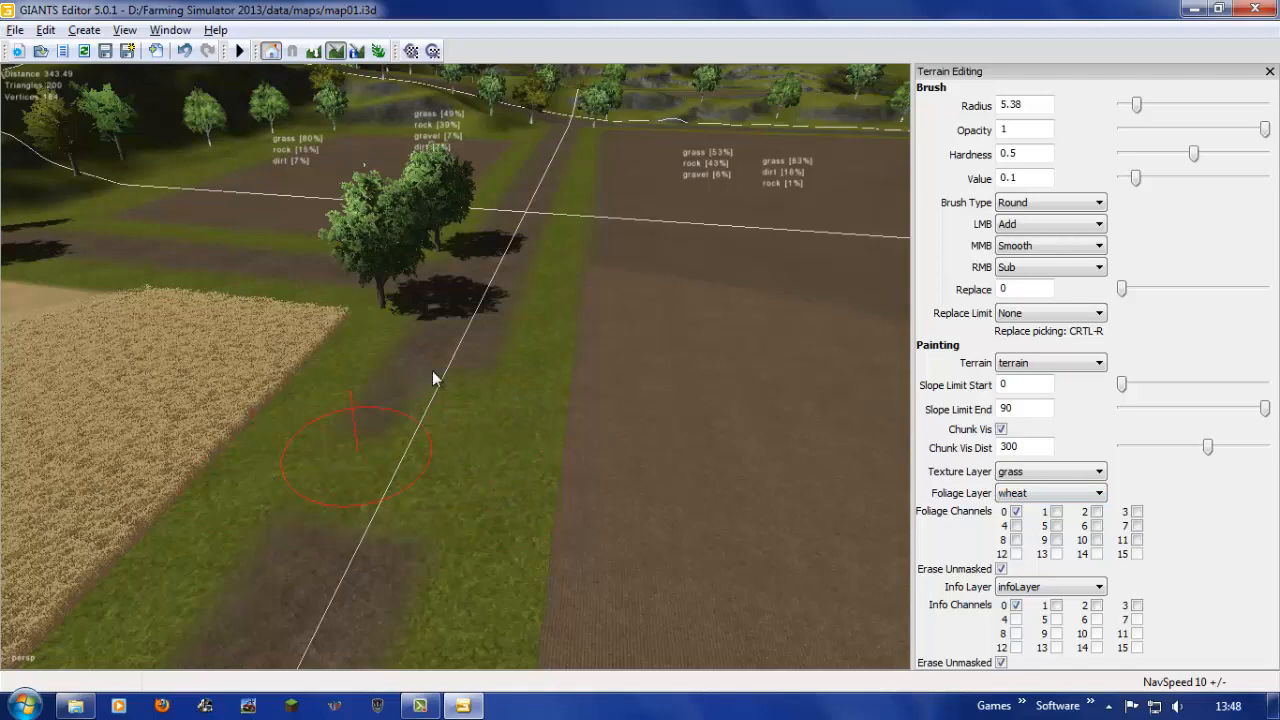
mouse_move(480, 513)
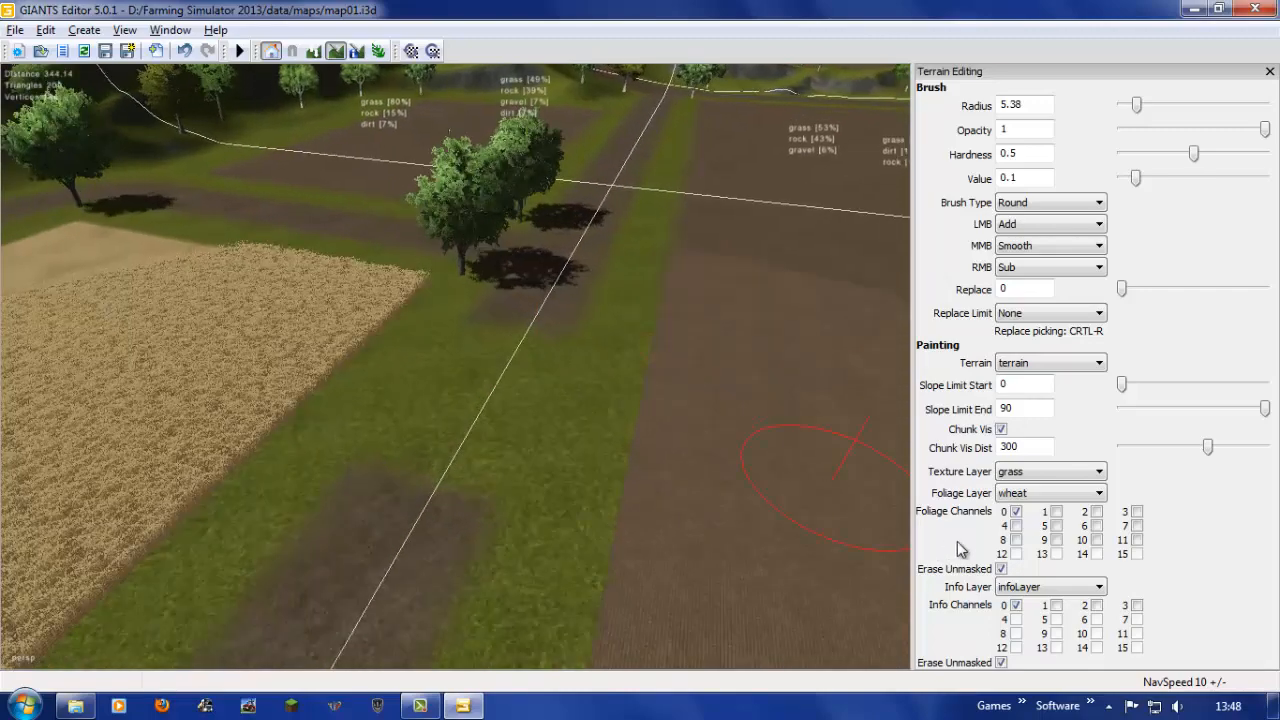
Step: Add foliage channel 6 to the wheat channel combination and paint wheat onto the field
left_click(1016, 511)
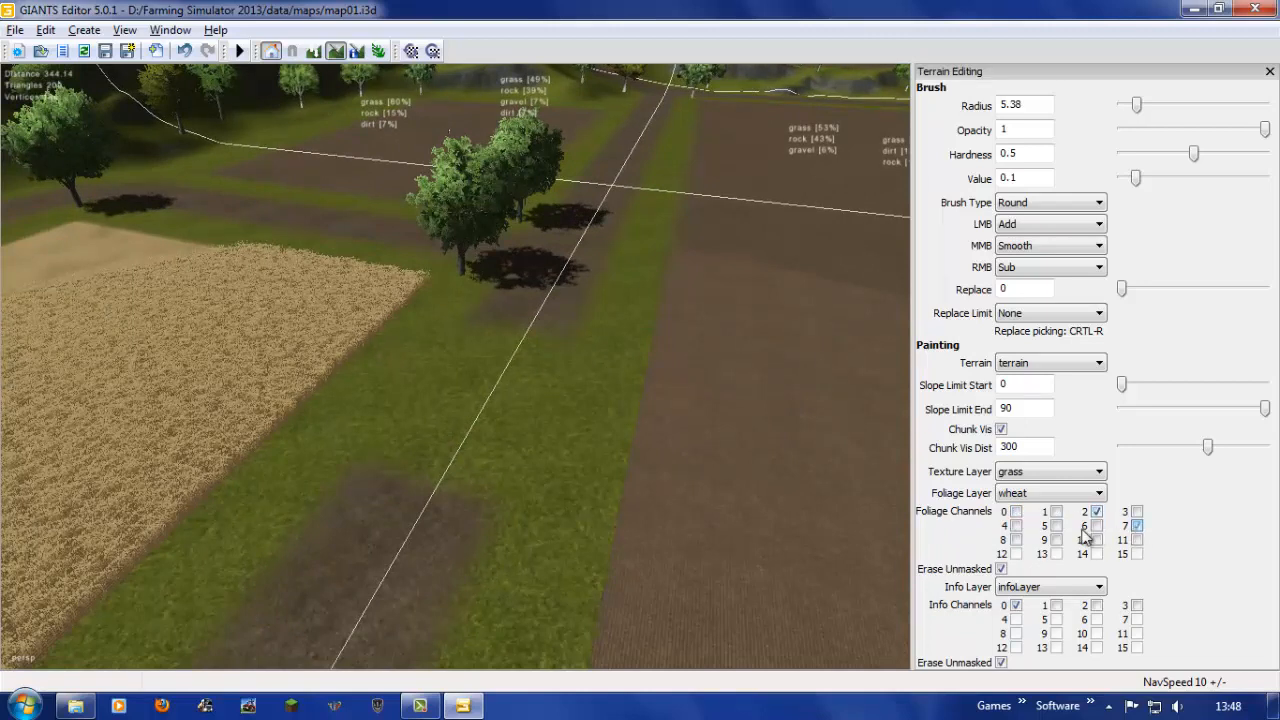
left_click(1057, 525)
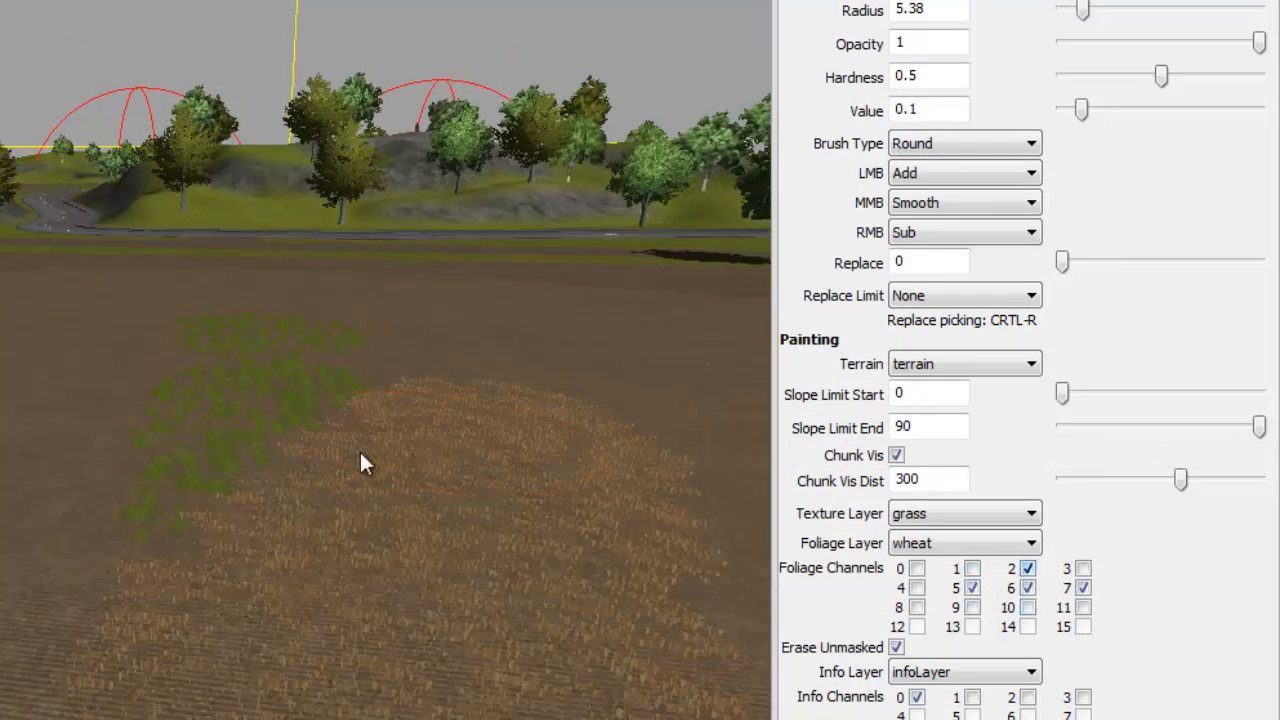
left_click(1082, 568)
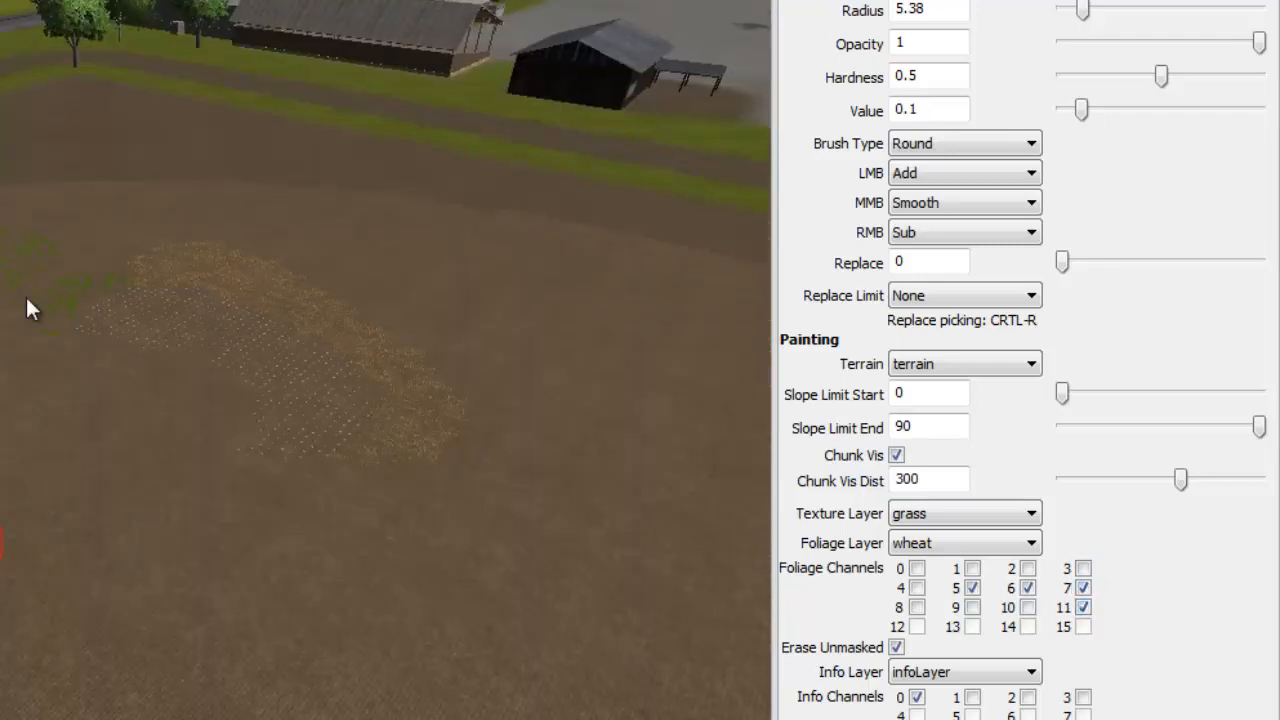
mouse_move(380, 298)
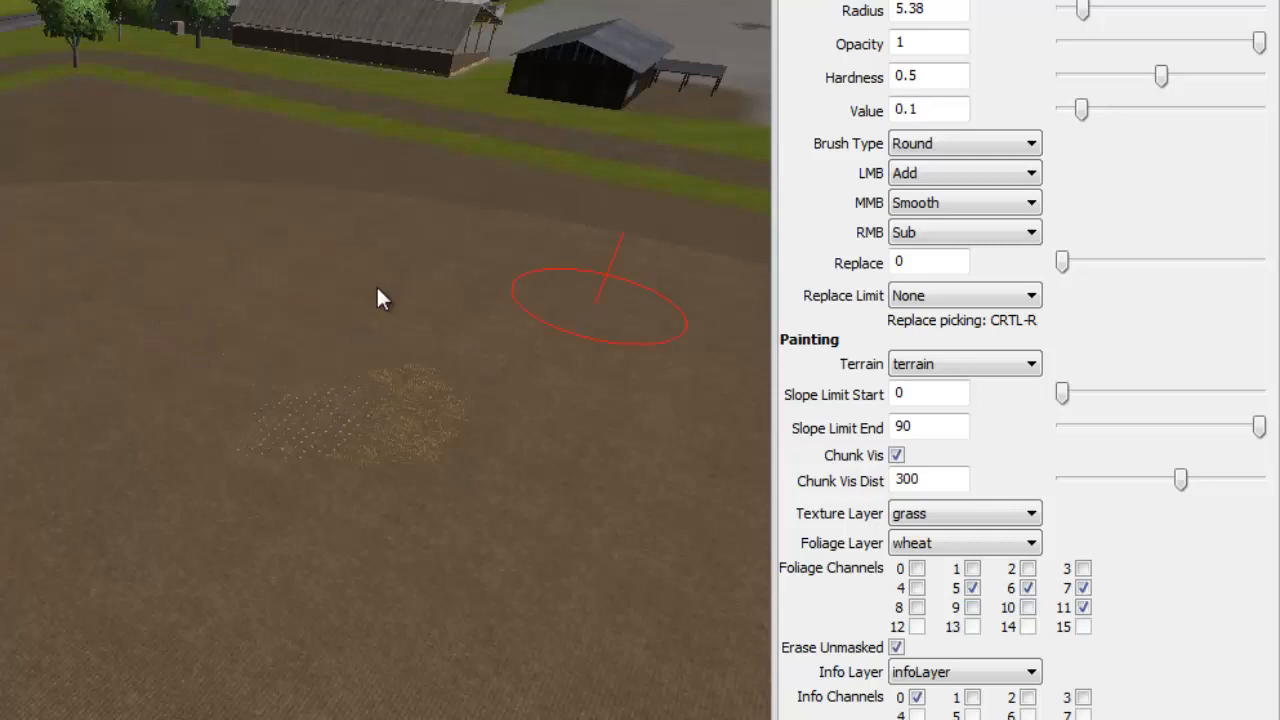
Step: Paint a ripe wheat patch, then remove foliage channel 11 and adjust the combination
left_click(1027, 568)
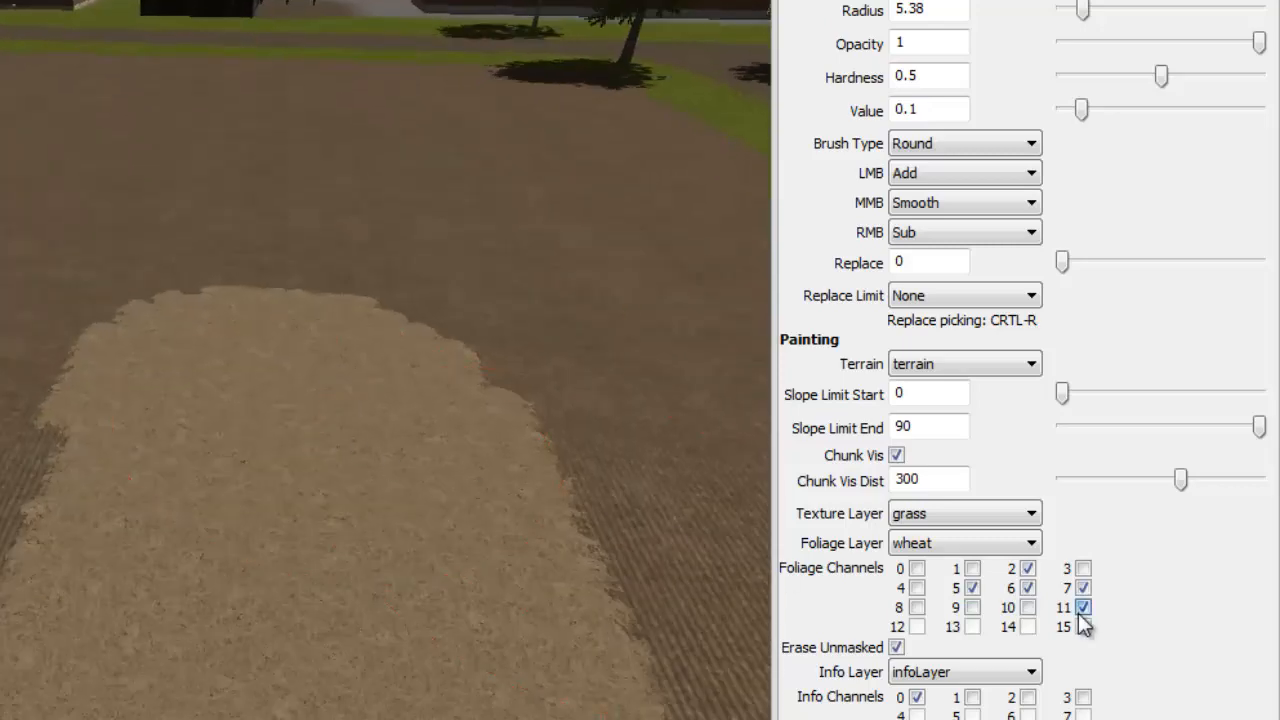
left_click(1081, 607)
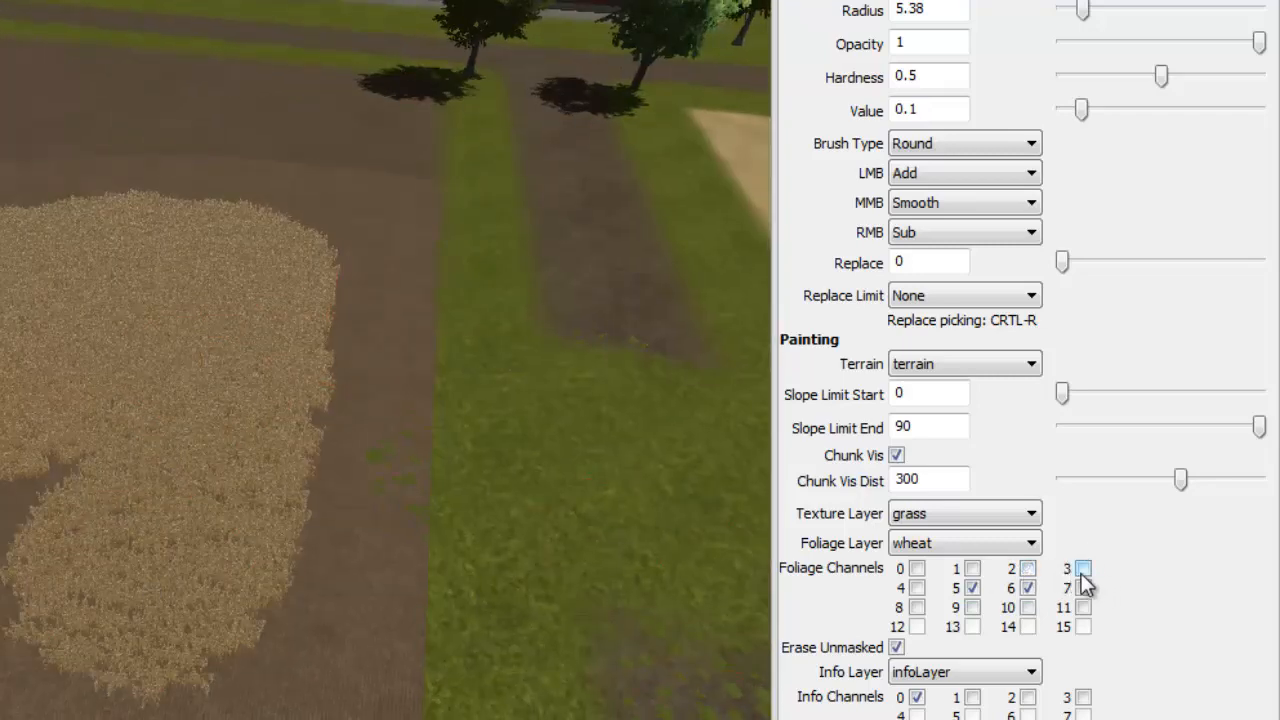
left_click(1082, 568)
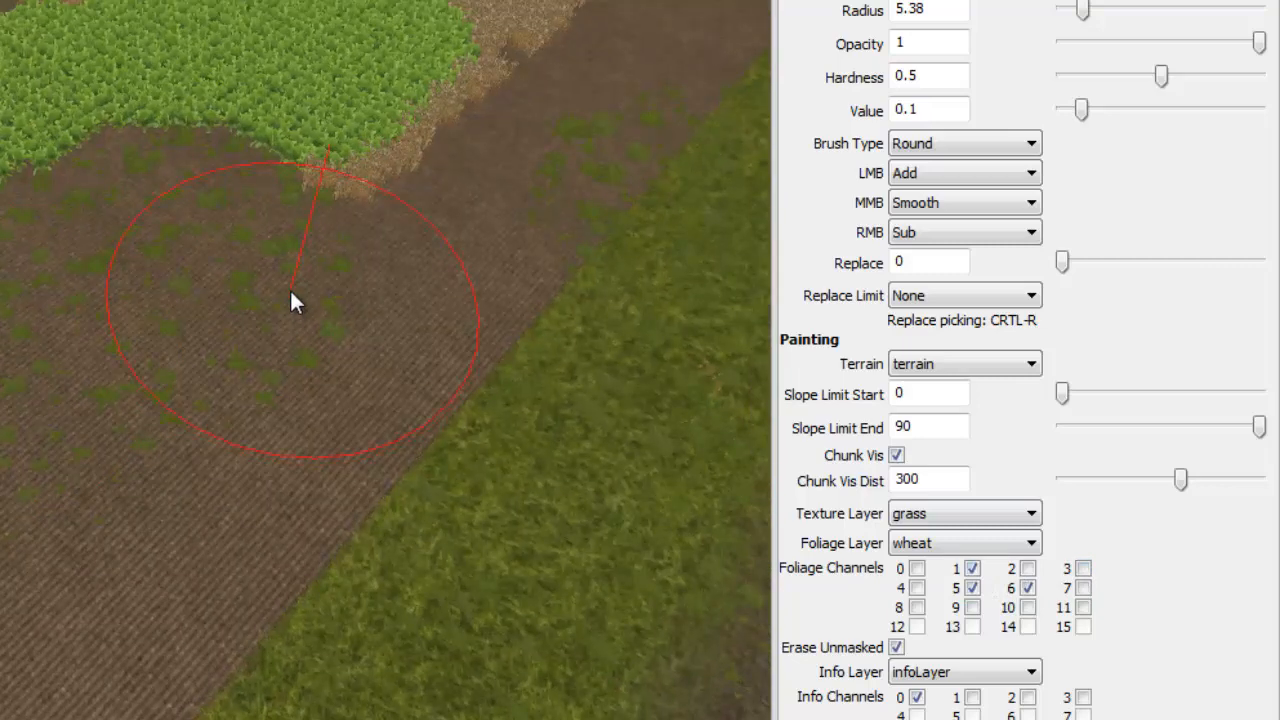
mouse_move(140, 178)
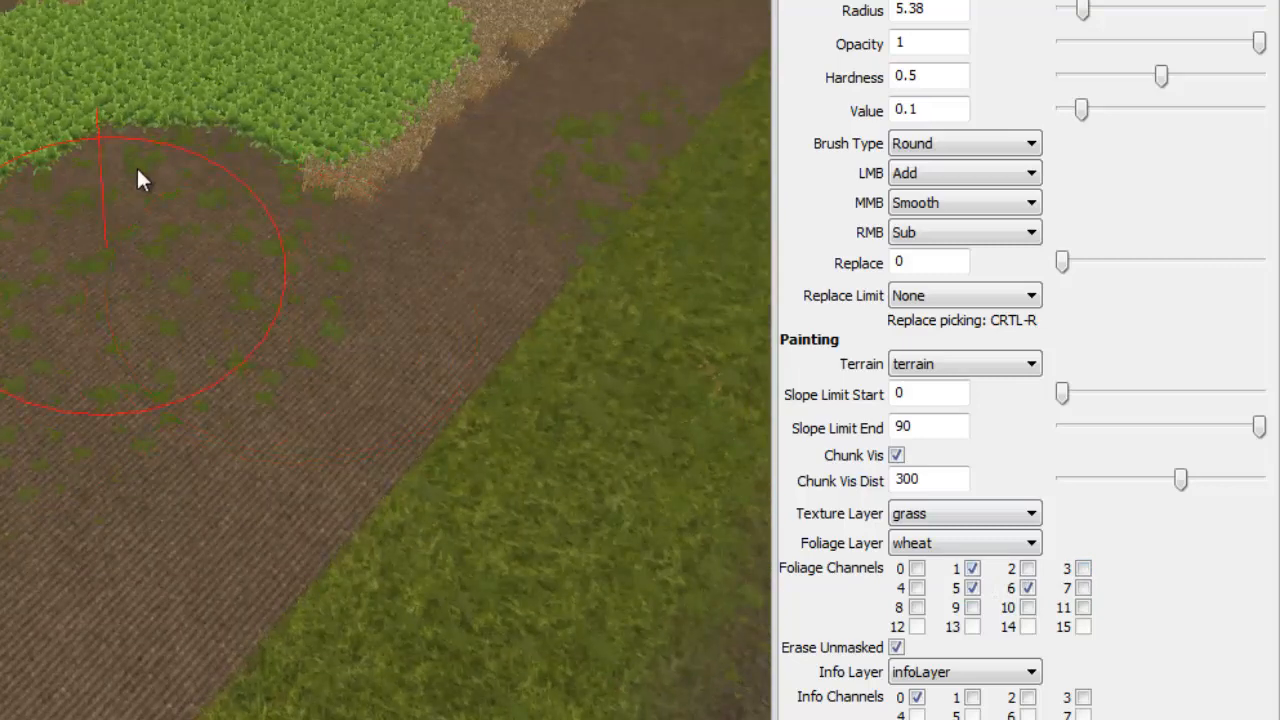